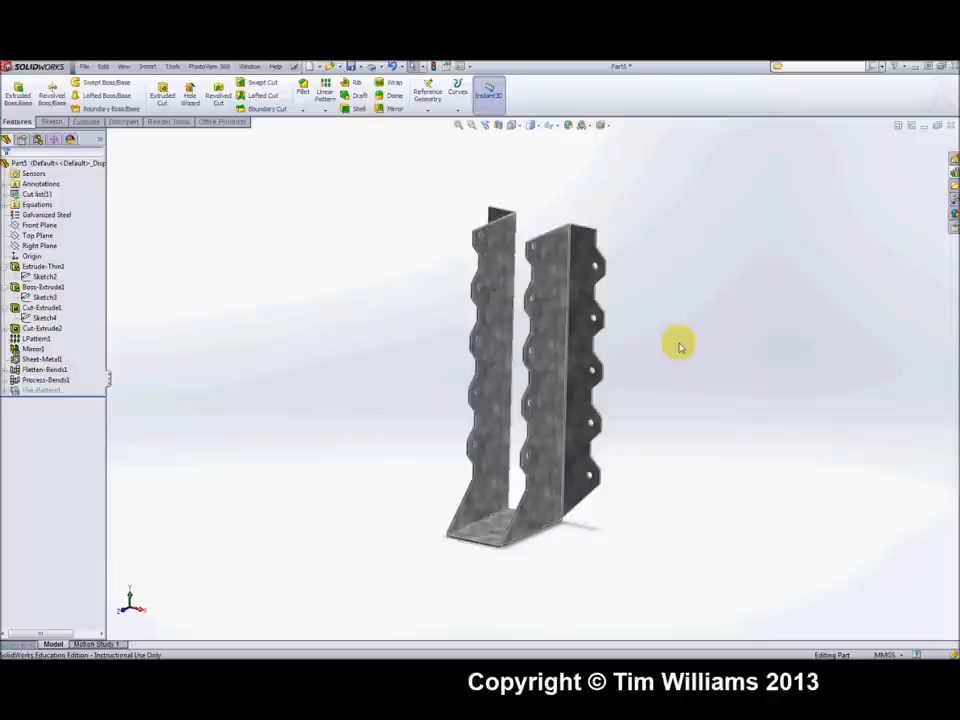
mouse_move(678, 345)
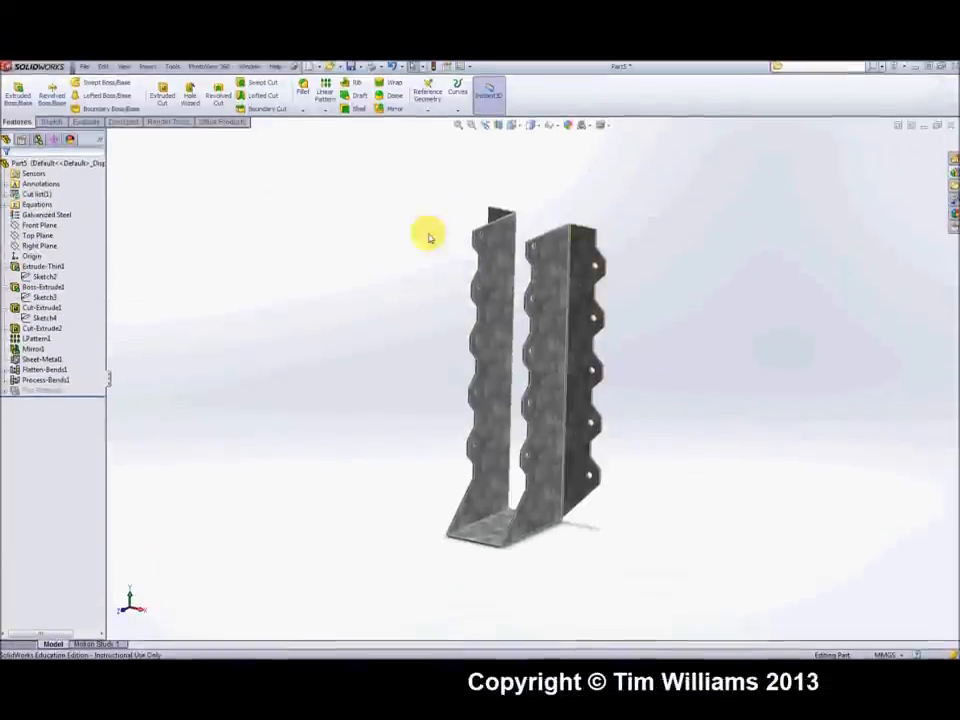
Step: Create a new blank part and select the Front Plane for sketching
left_click(84, 66)
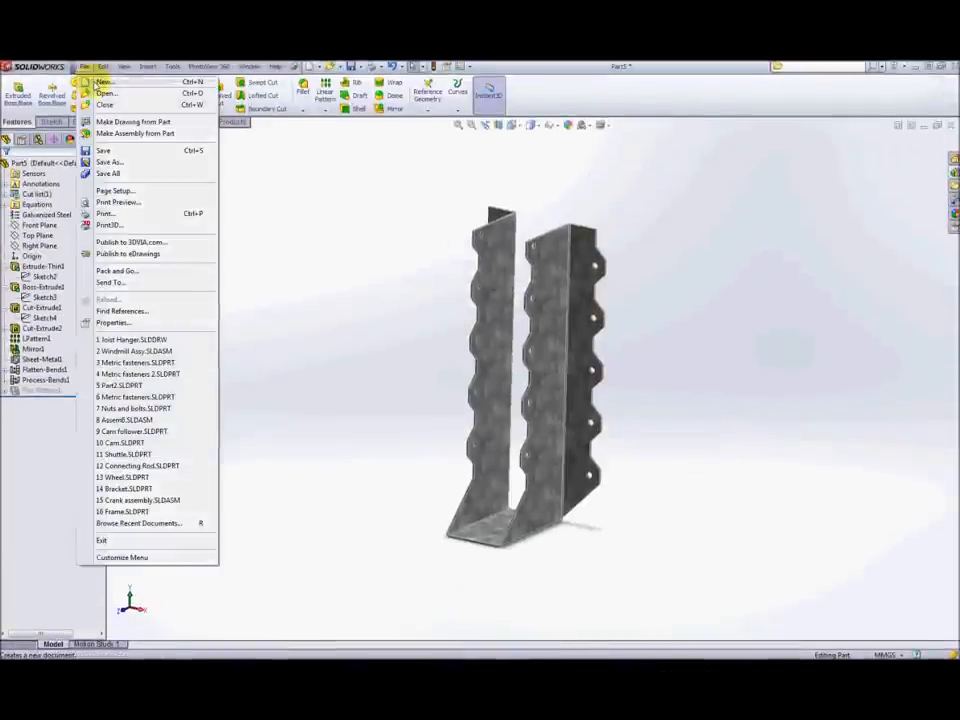
left_click(104, 82)
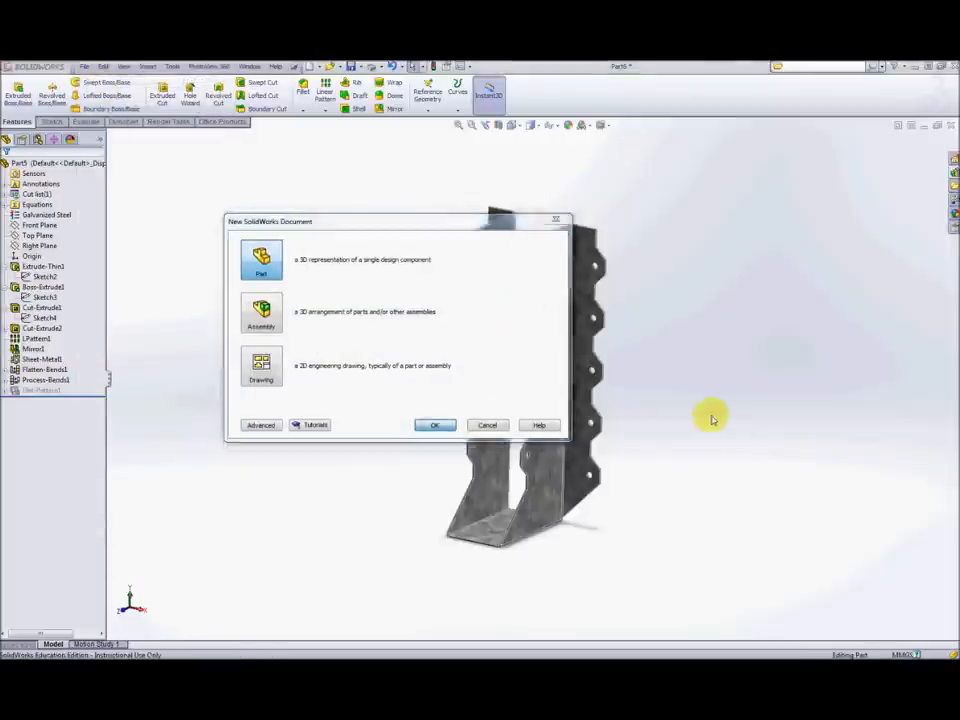
left_click(434, 424)
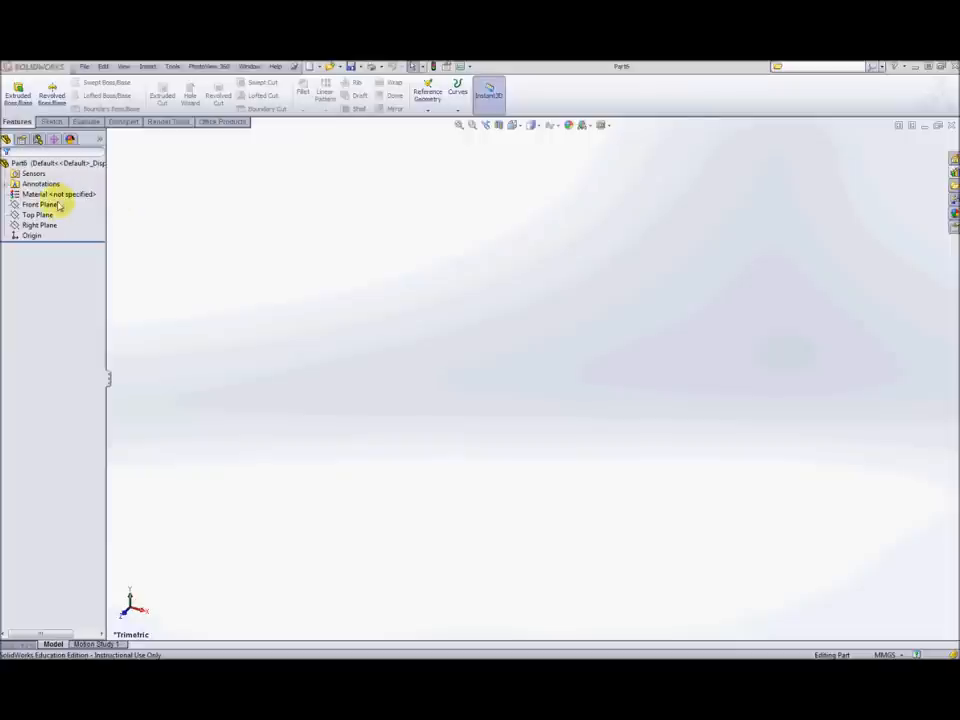
left_click(39, 204)
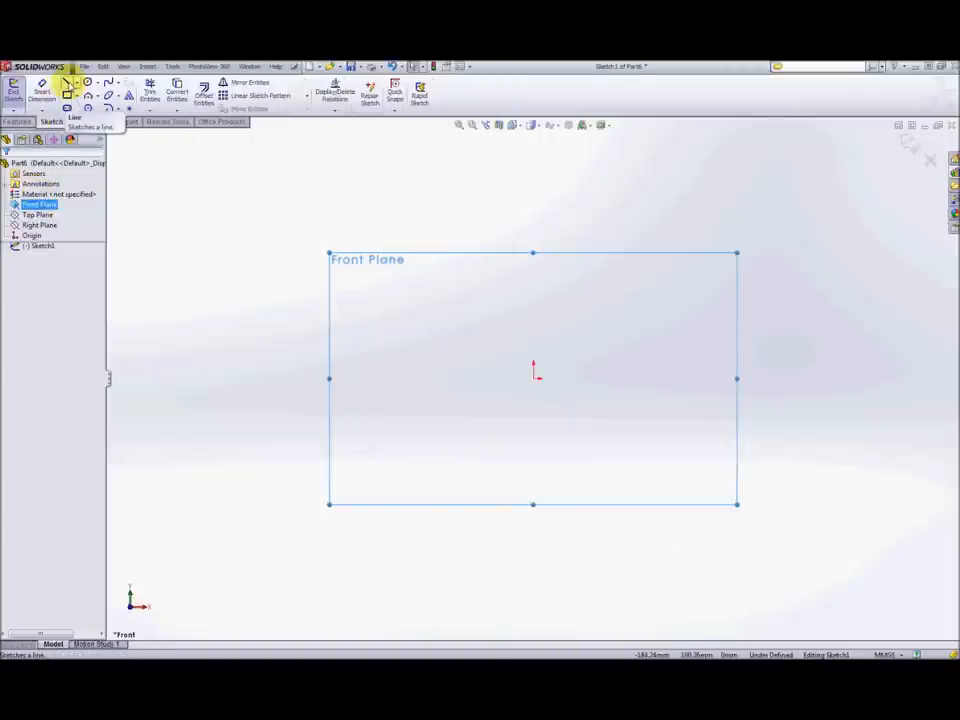
Step: Draw the L profile to the origin, dimensioning the foot 20 mm and upright 204 mm
left_click(68, 84)
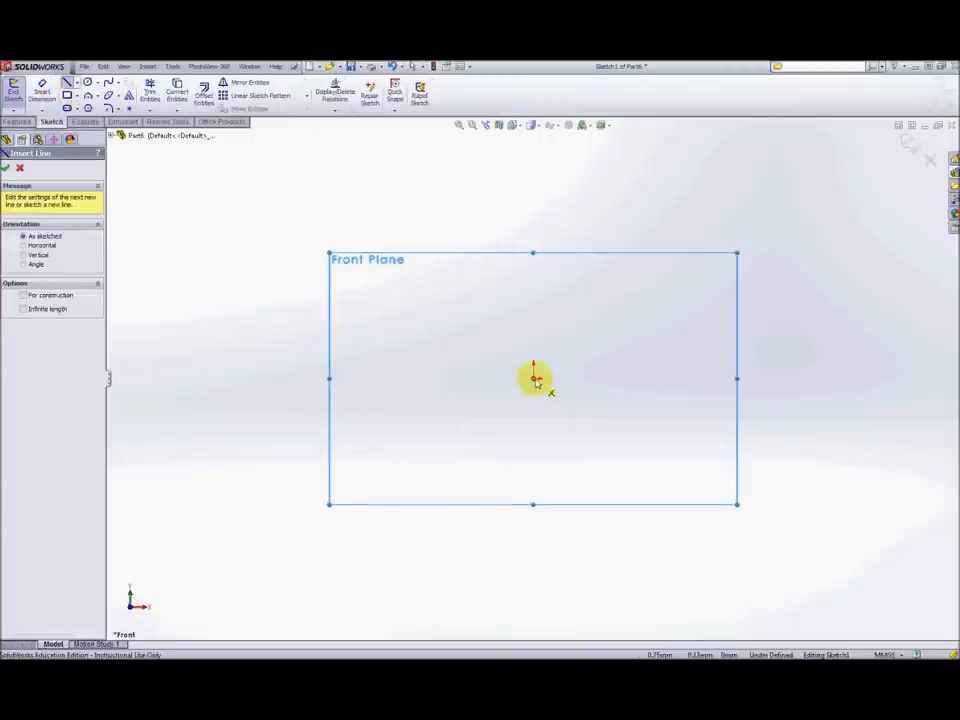
left_click_drag(535, 378, 480, 380)
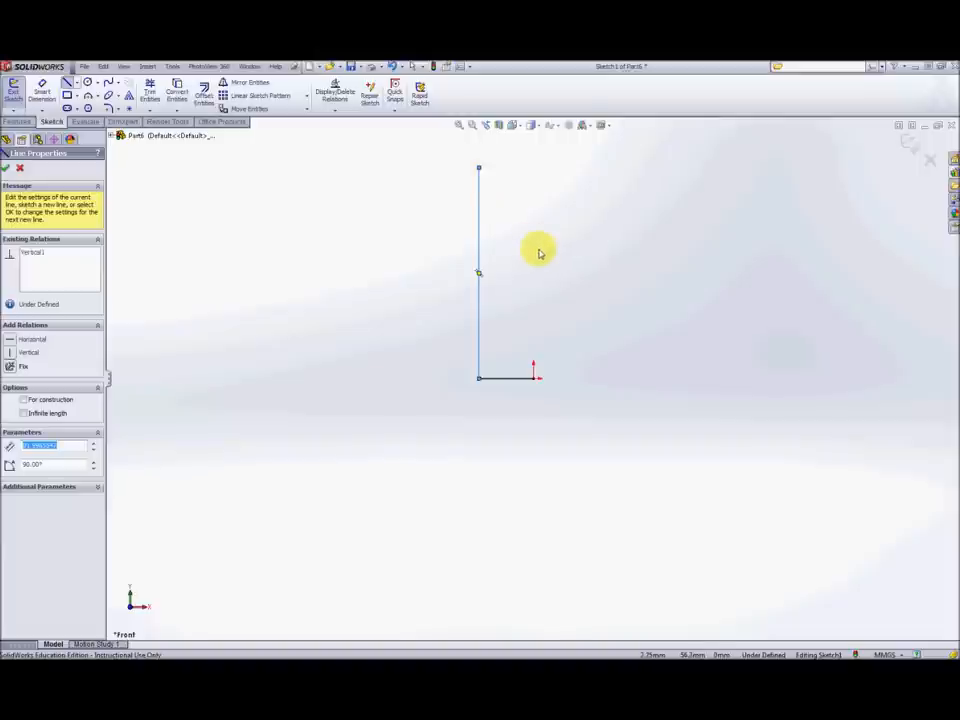
mouse_move(540, 392)
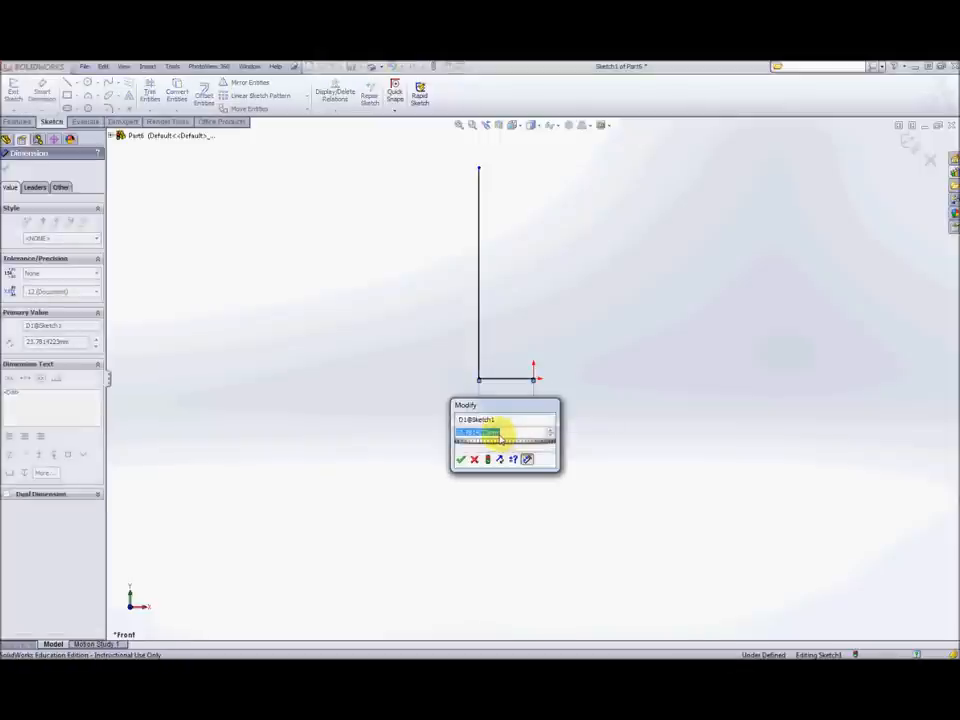
type("20")
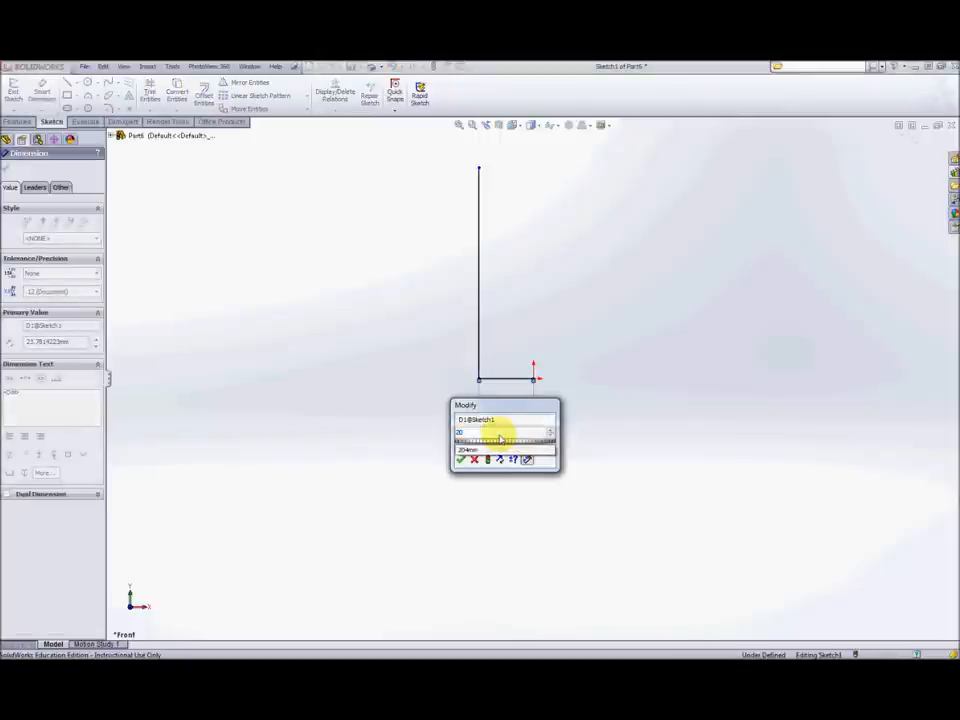
left_click(461, 460)
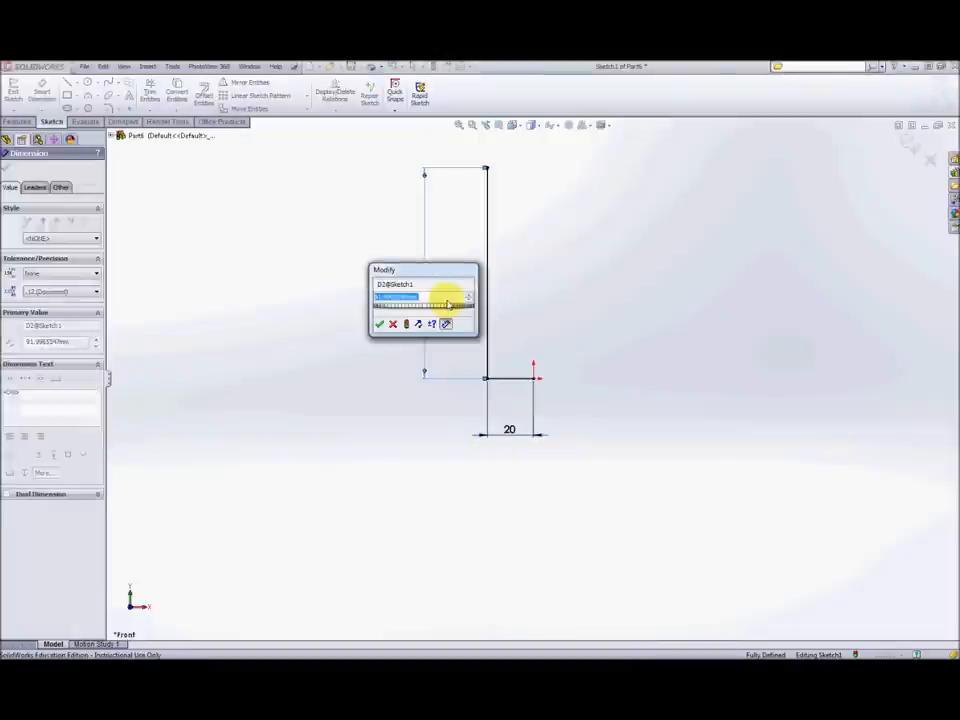
left_click(467, 298)
type("204")
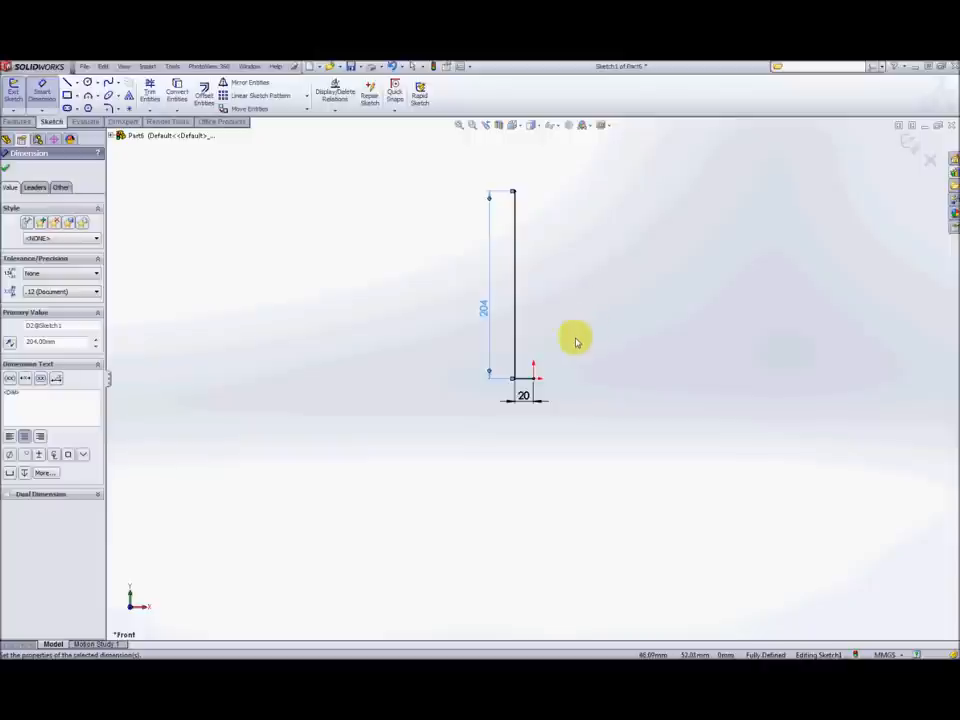
mouse_move(588, 378)
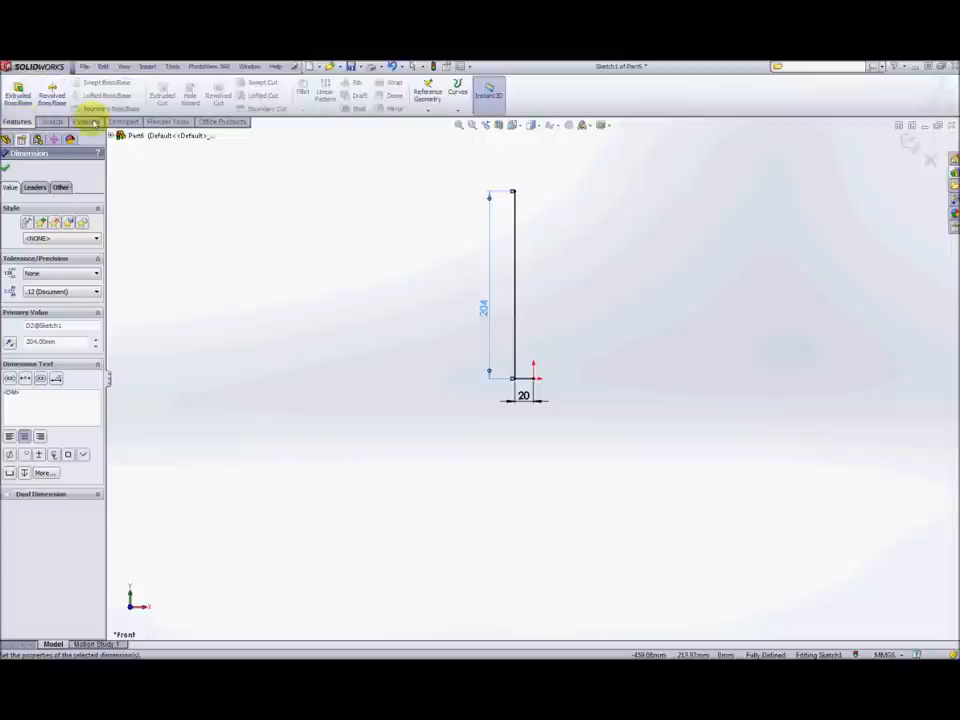
Step: Extrude the L profile as a 1.5 mm thin feature, 75 mm blind depth
left_click(17, 95)
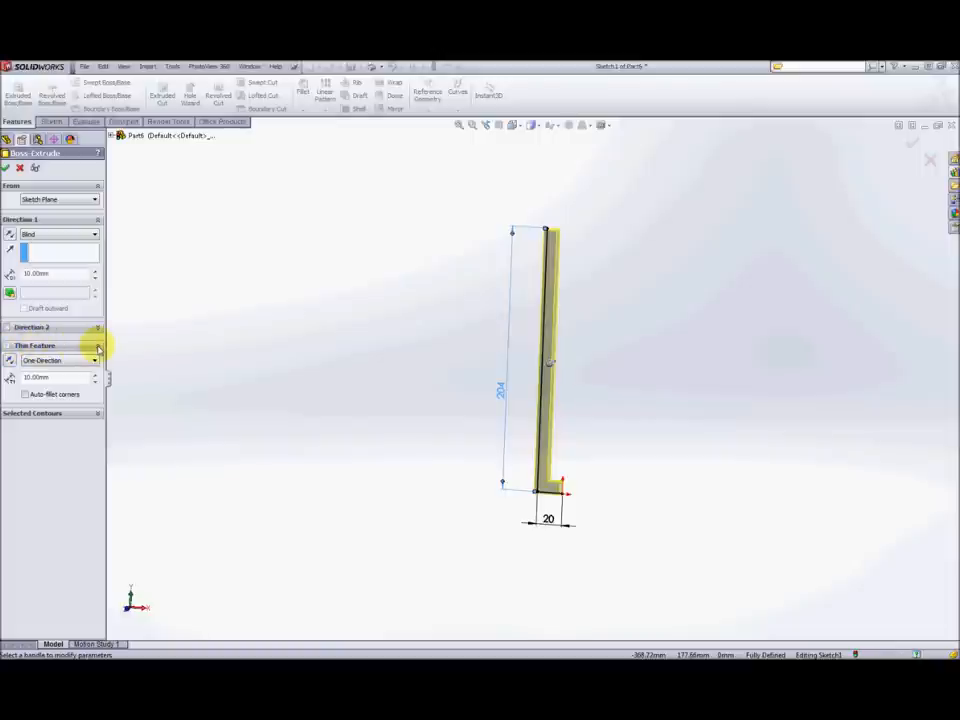
mouse_move(413, 410)
type("1.5")
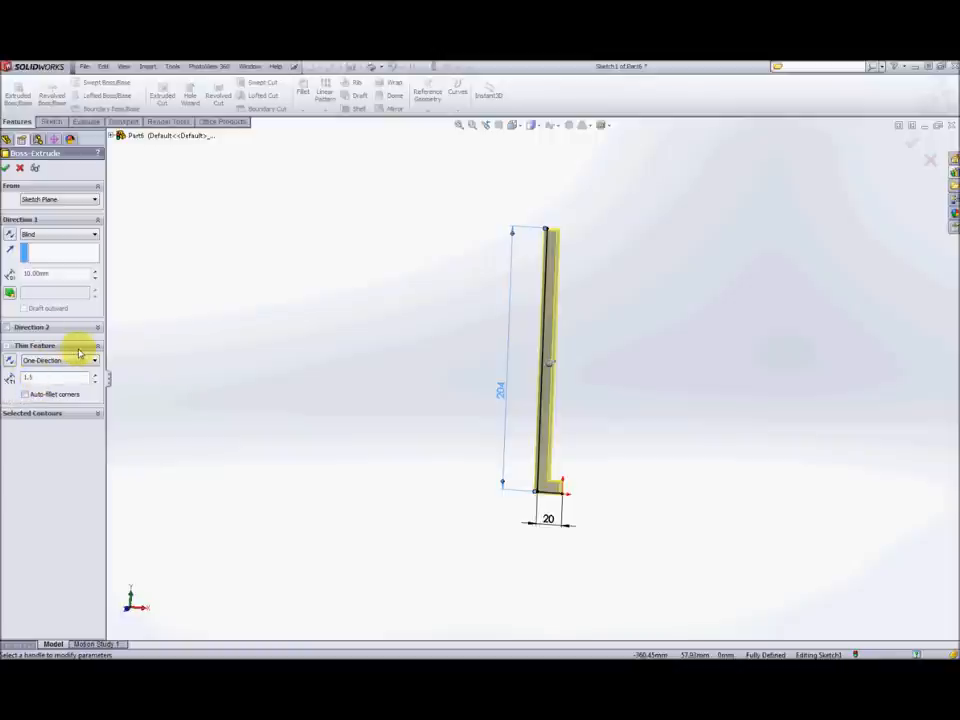
mouse_move(85, 360)
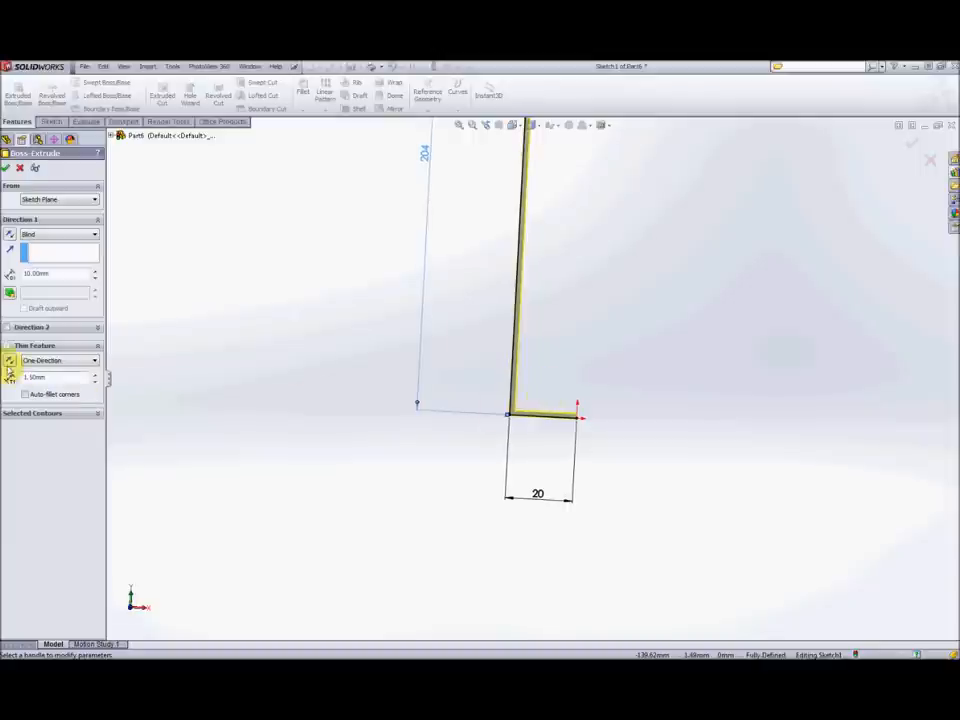
mouse_move(10, 375)
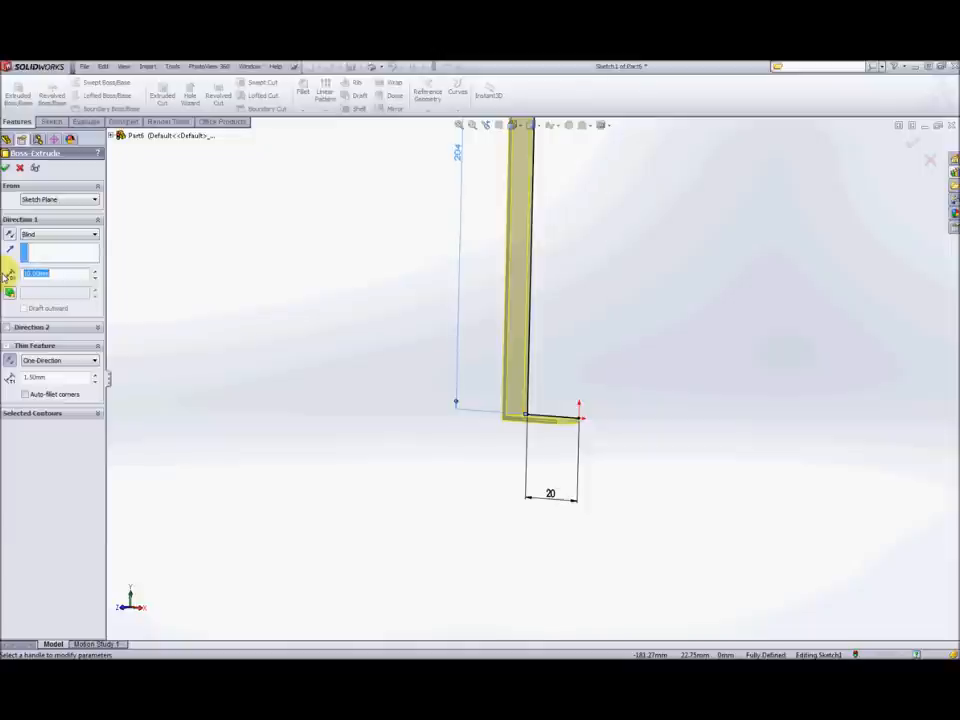
type("75")
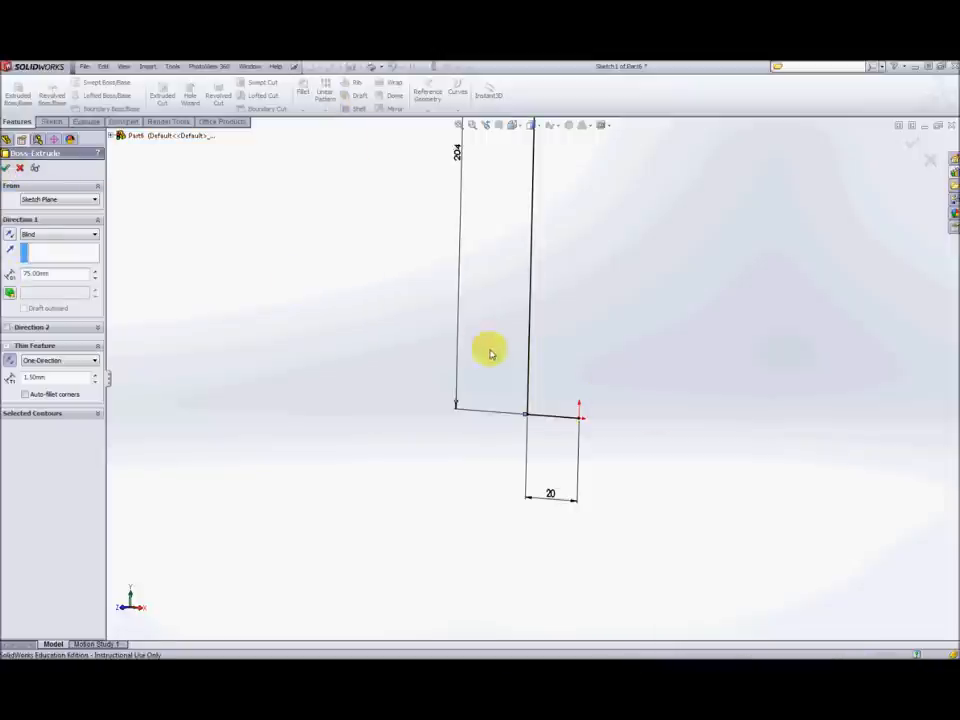
left_click(7, 167)
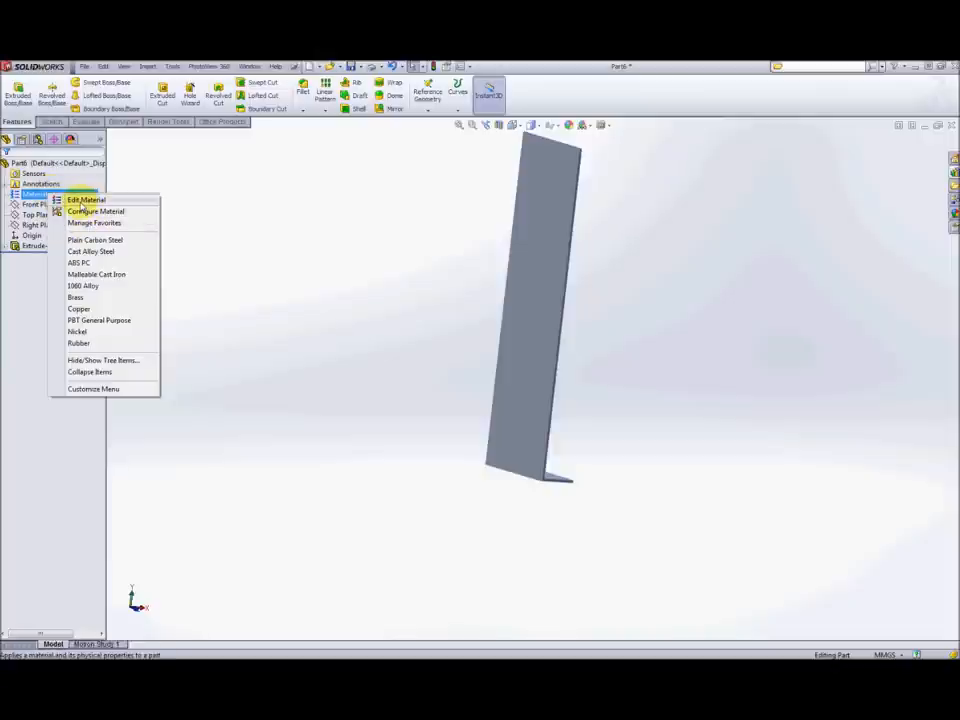
Step: Apply Galvanized Steel from the material library to the part
left_click(85, 200)
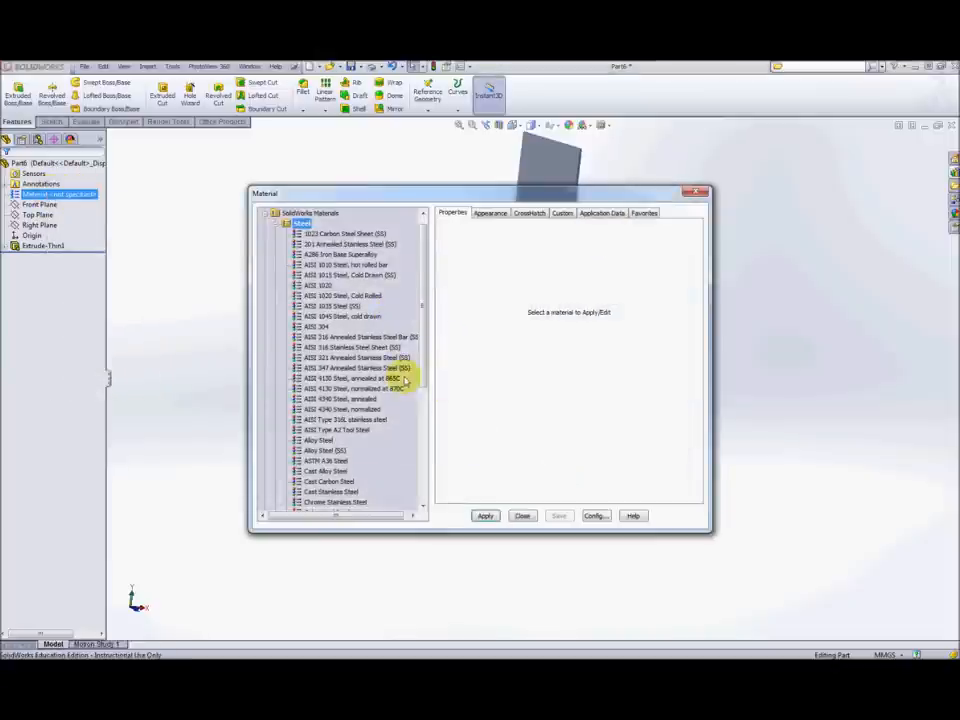
scroll("down", 3)
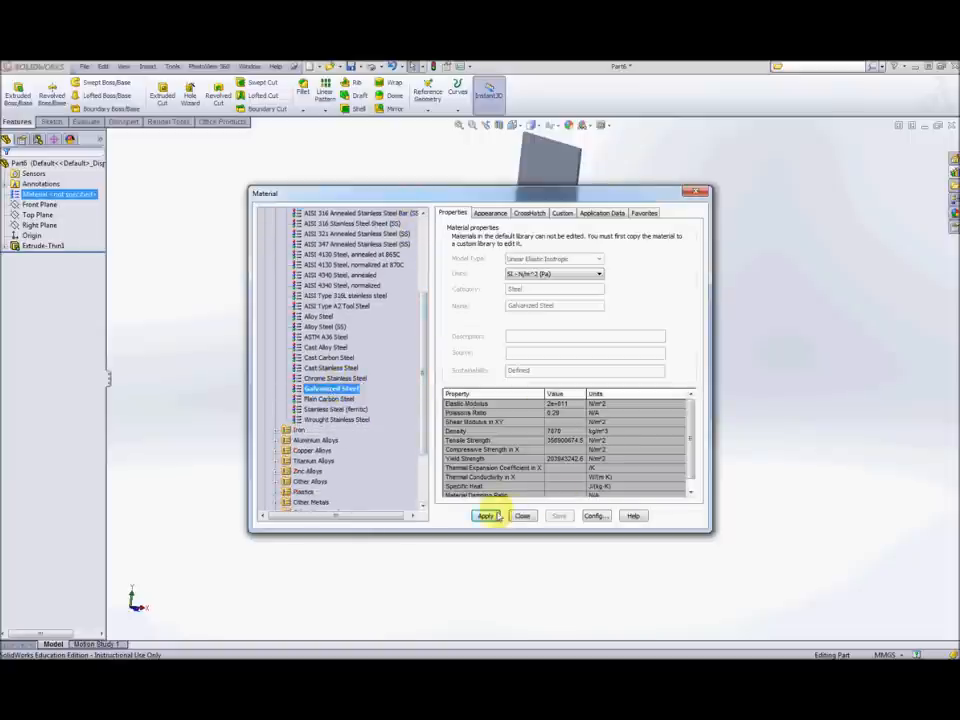
left_click(522, 515)
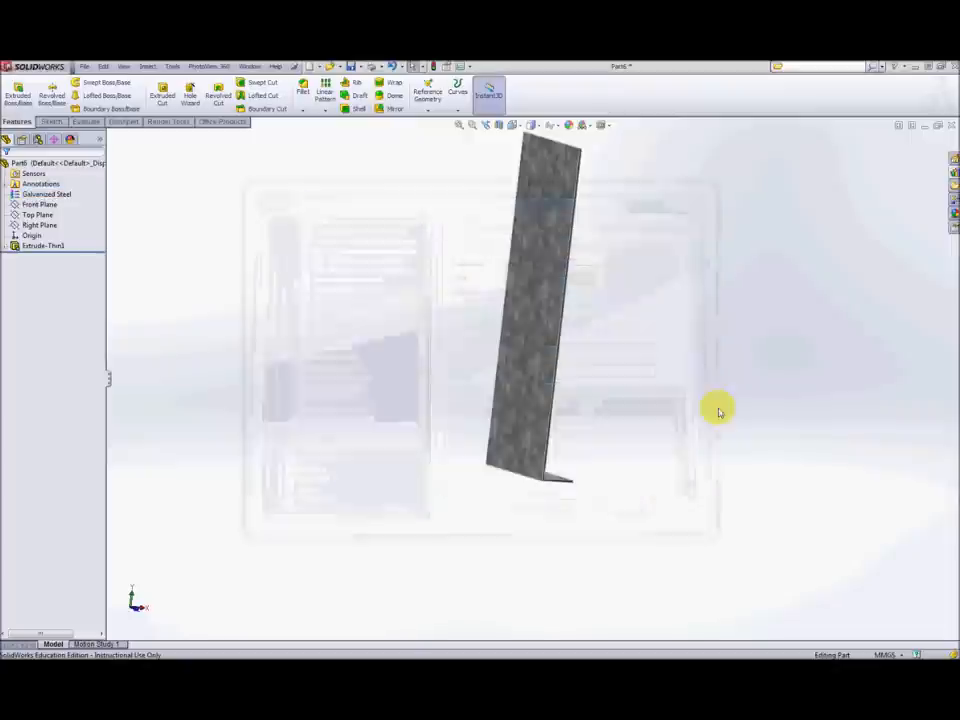
left_click_drag(718, 412, 654, 430)
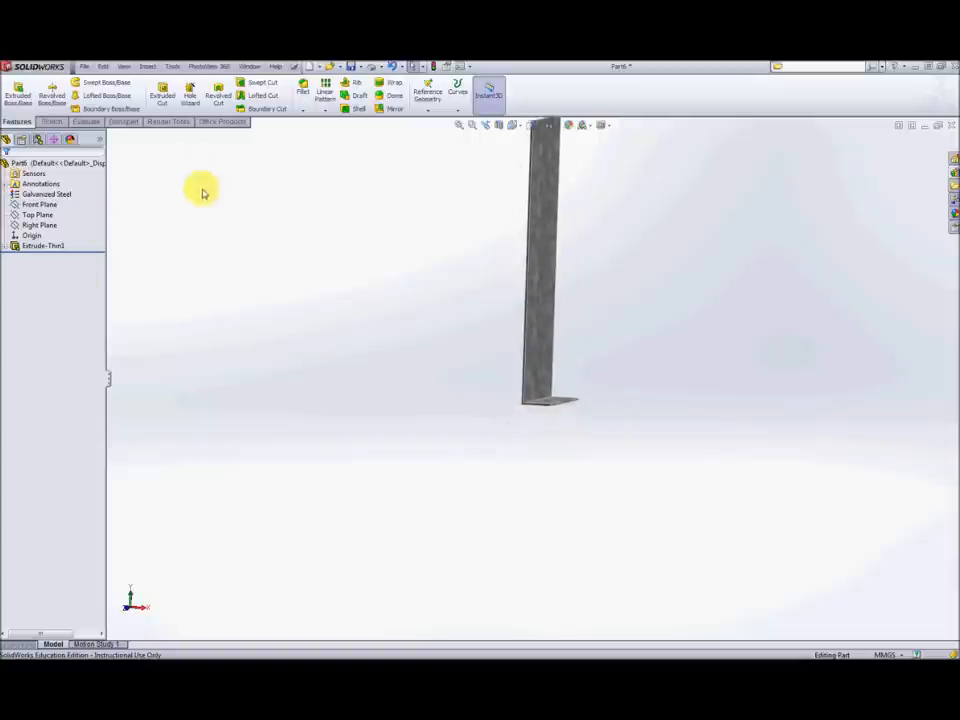
Step: Sketch the angled tab outline with a hole circle on the Front Plane
left_click(42, 184)
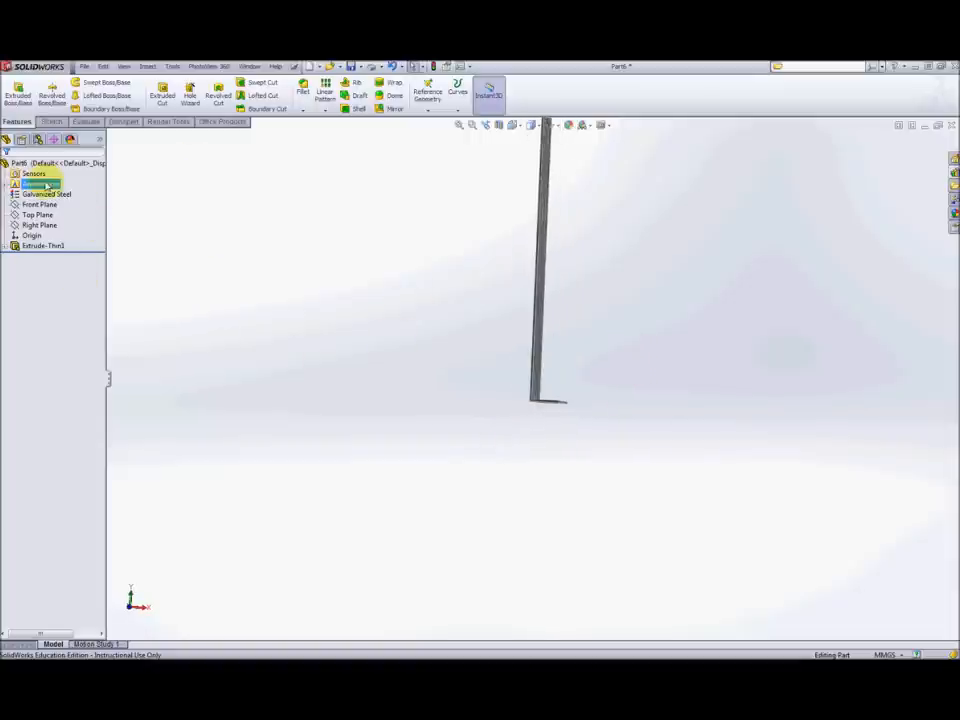
left_click(40, 204)
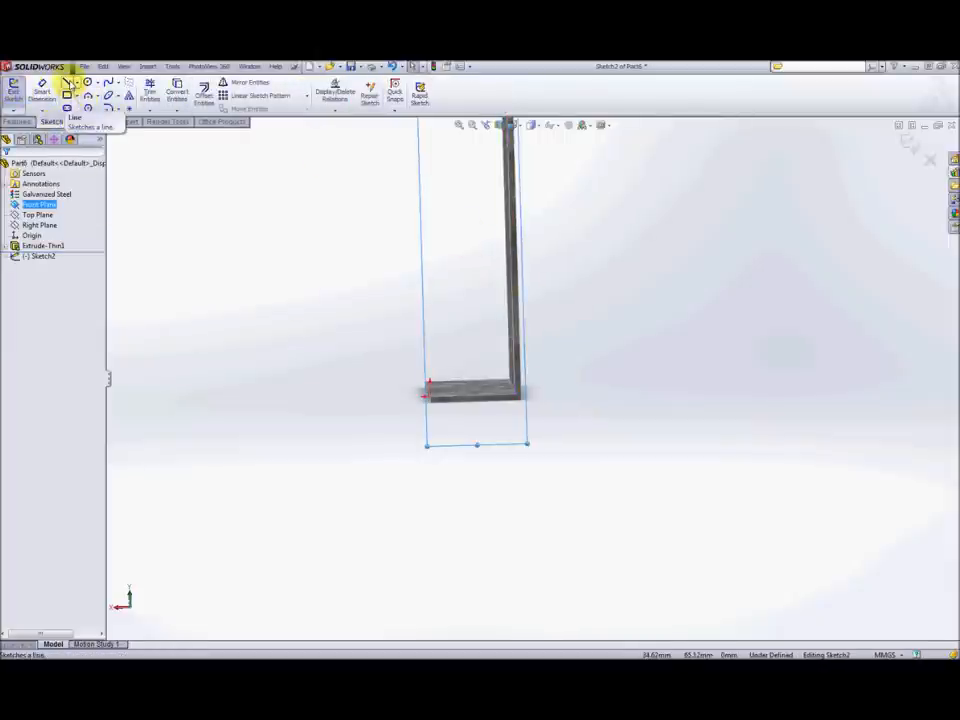
left_click(67, 85)
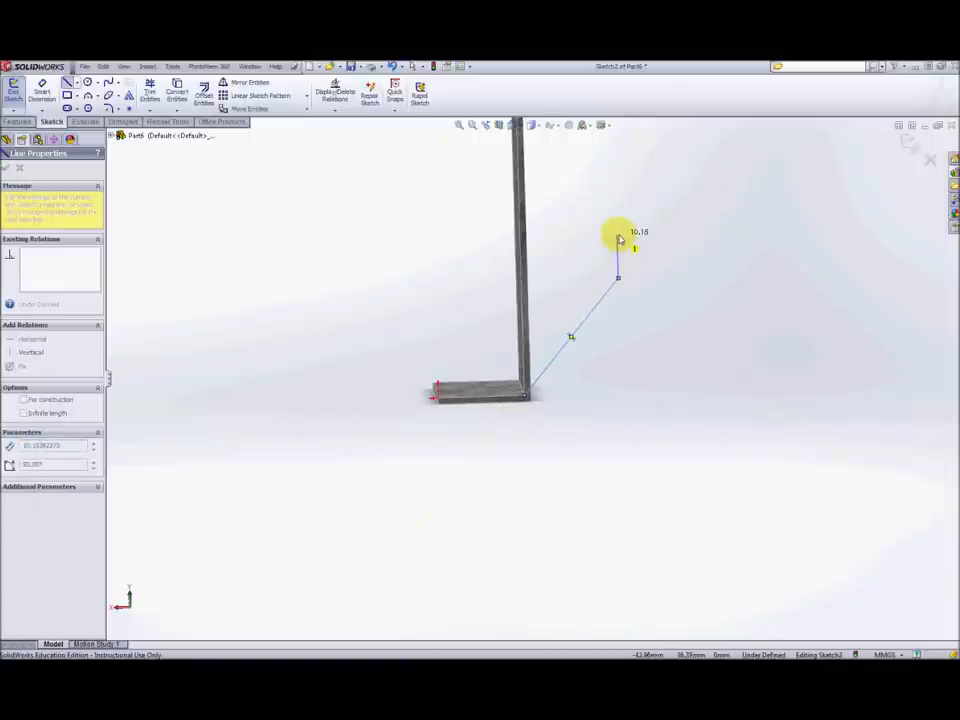
left_click_drag(617, 248, 588, 218)
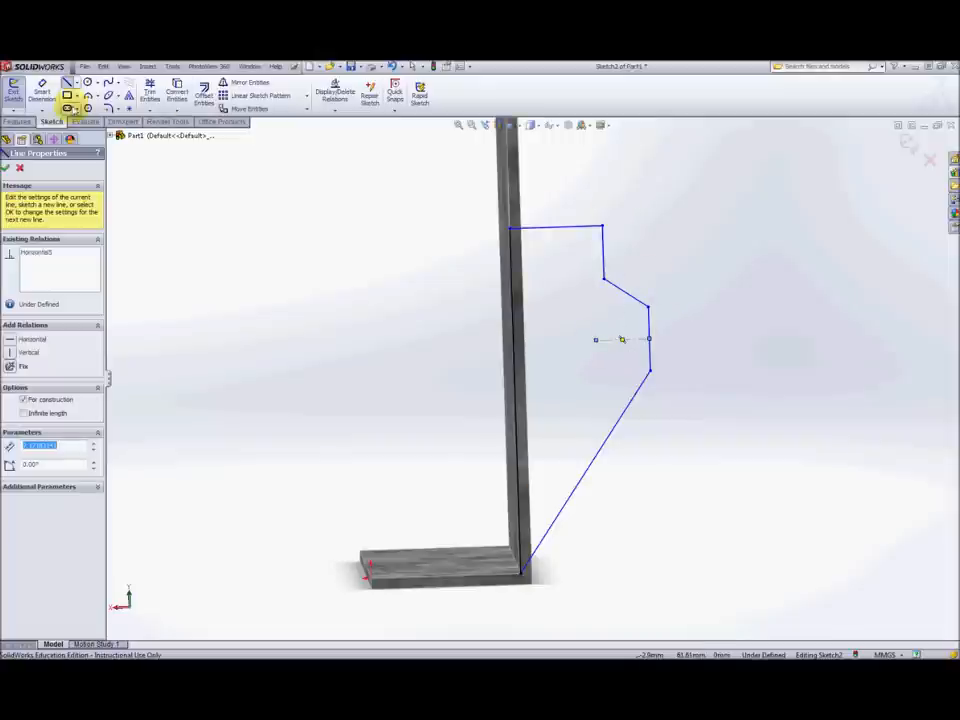
left_click(70, 85)
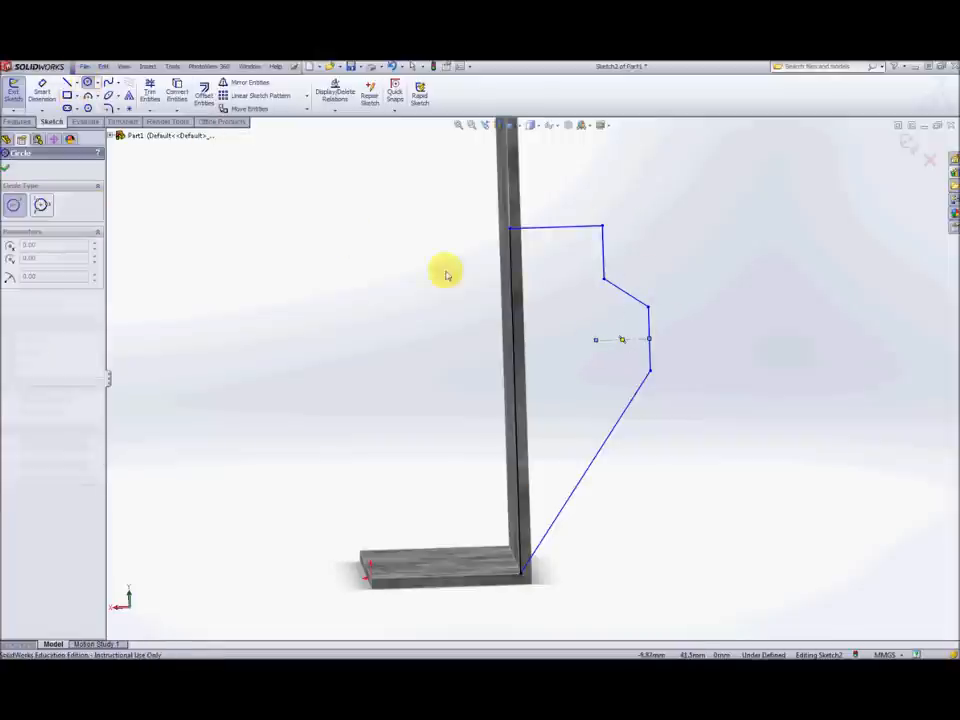
left_click(597, 339)
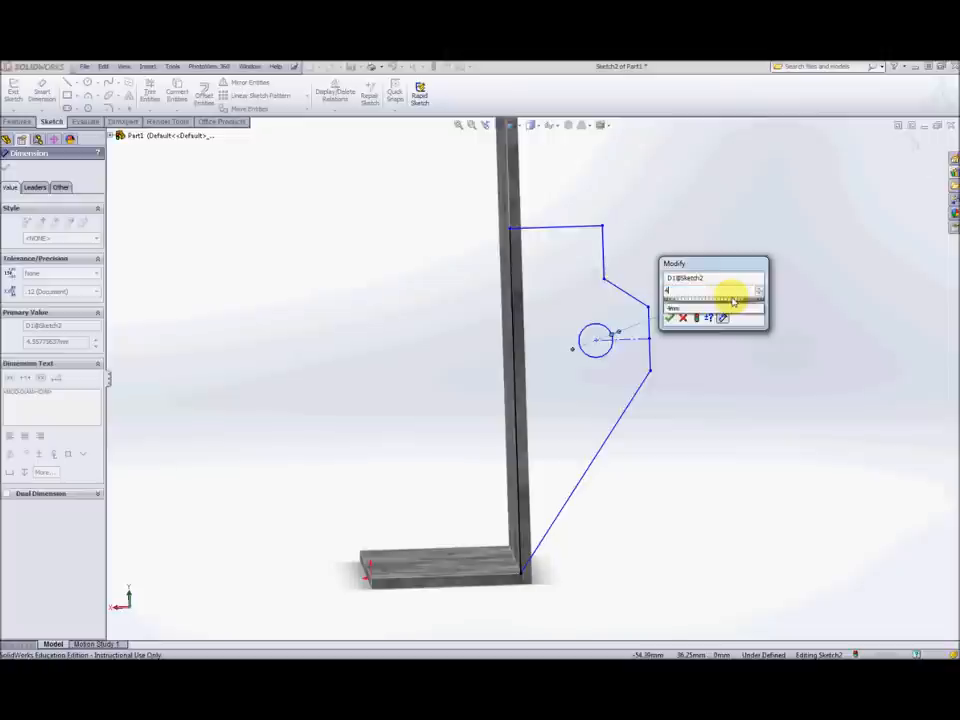
left_click(669, 318)
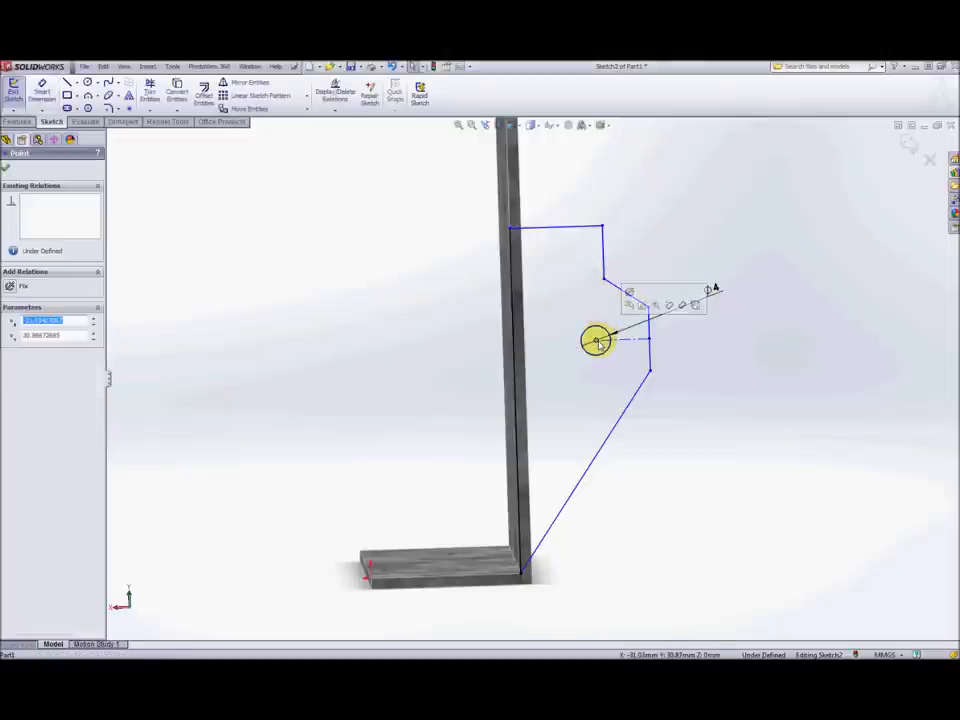
left_click(603, 255)
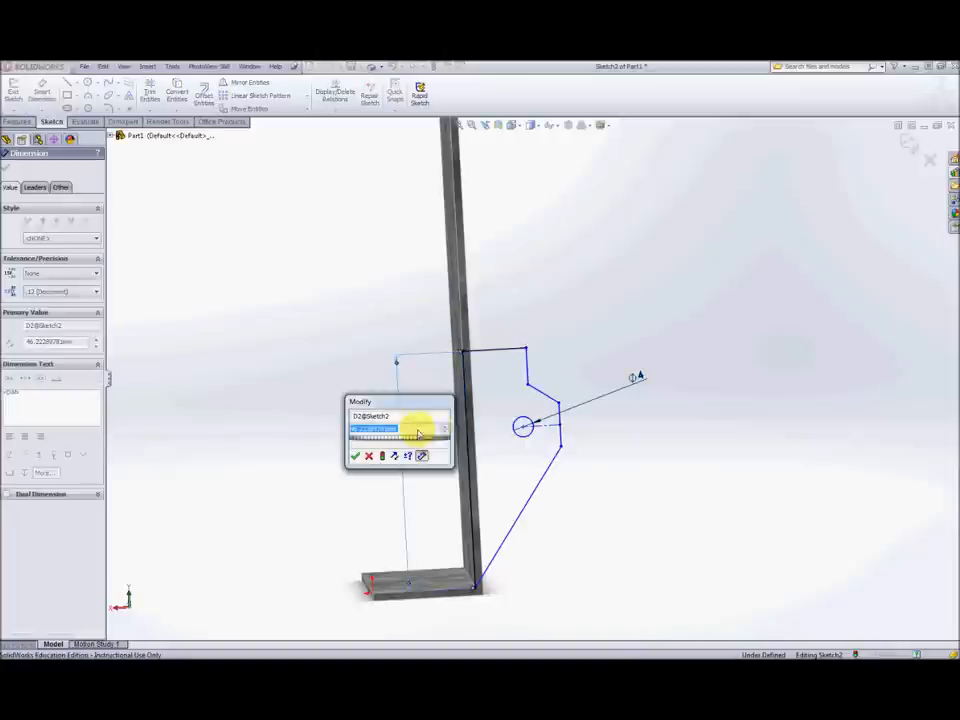
Step: Dimension the tab outline: 60 mm tall, 30 wide, 10 flat, 45° slope
type("60mm")
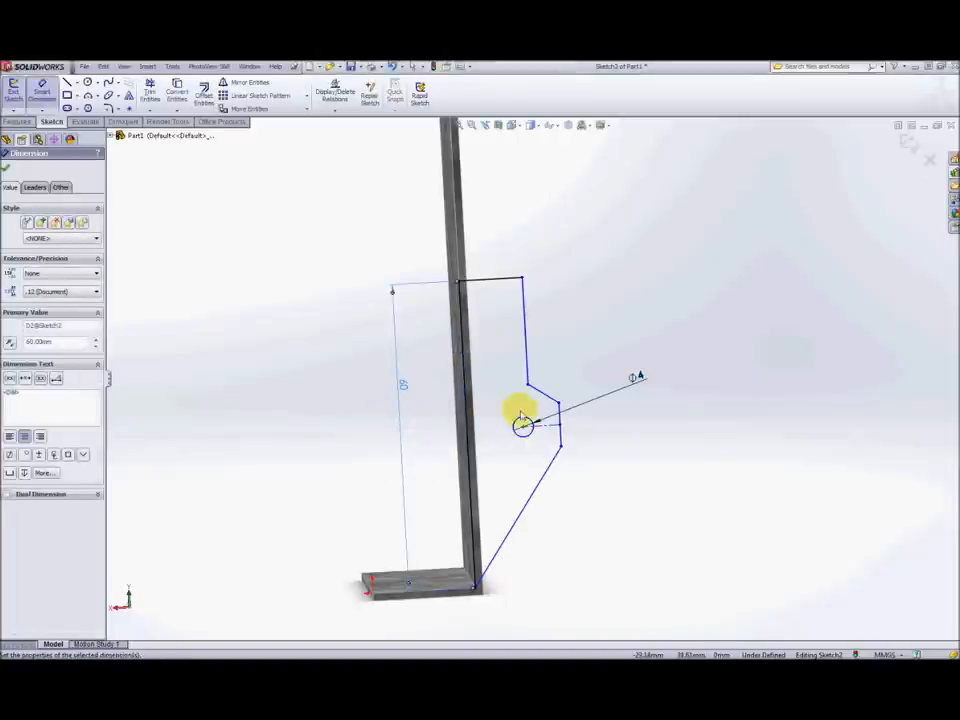
left_click(460, 420)
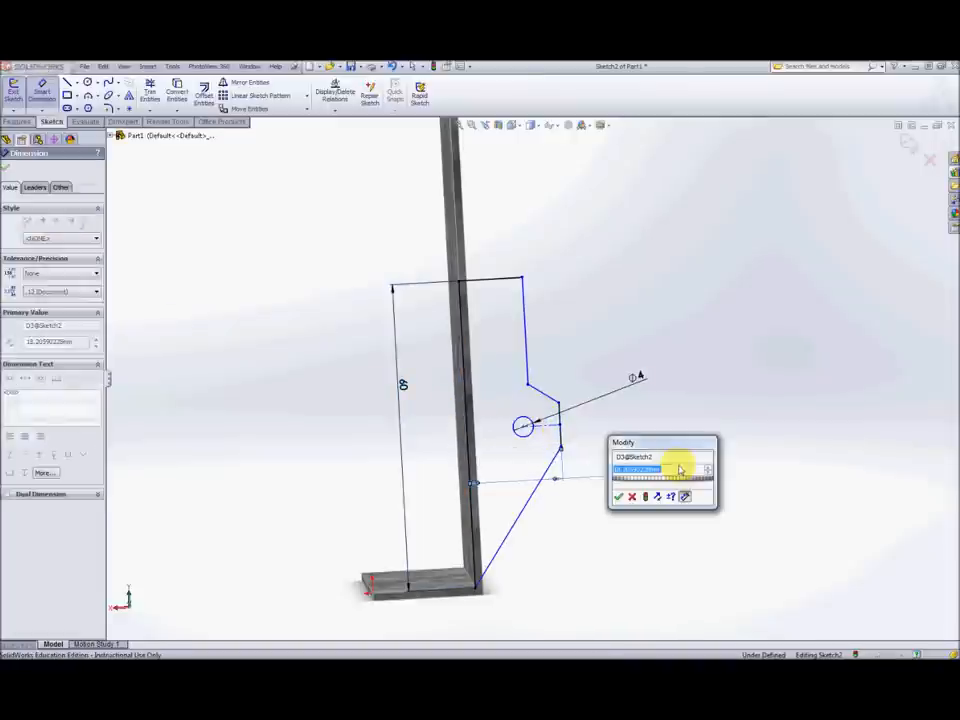
type("30")
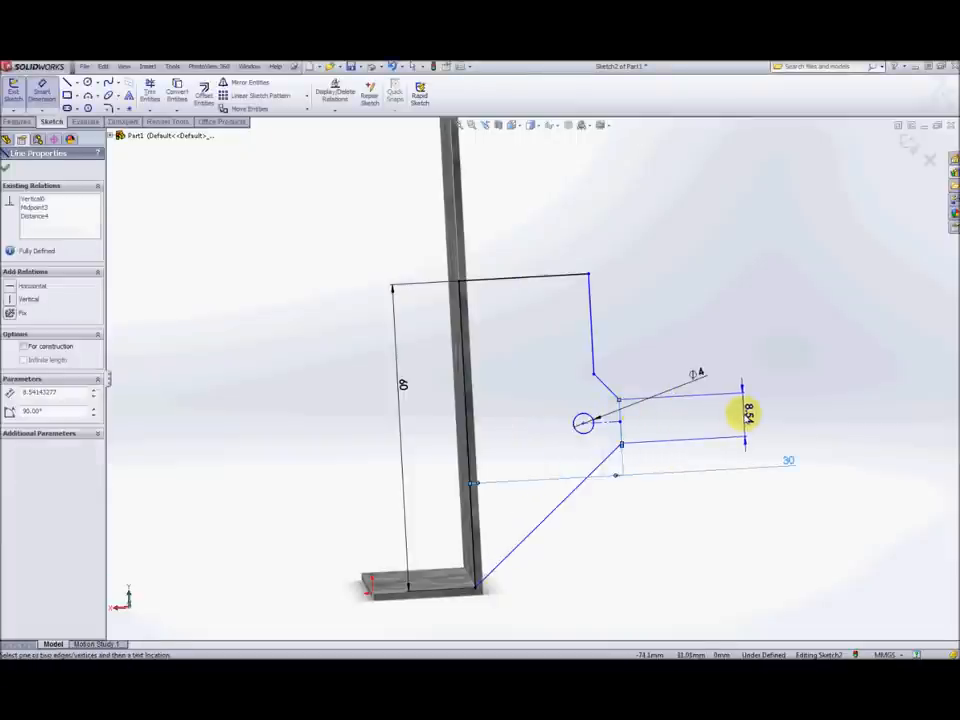
double_click(746, 415)
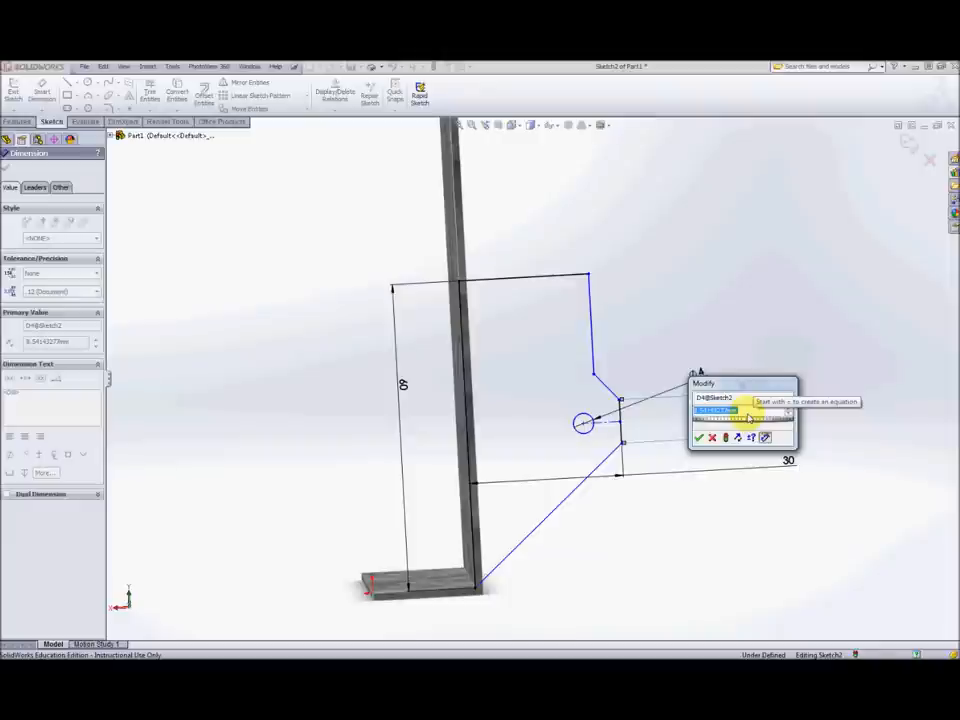
left_click(699, 438)
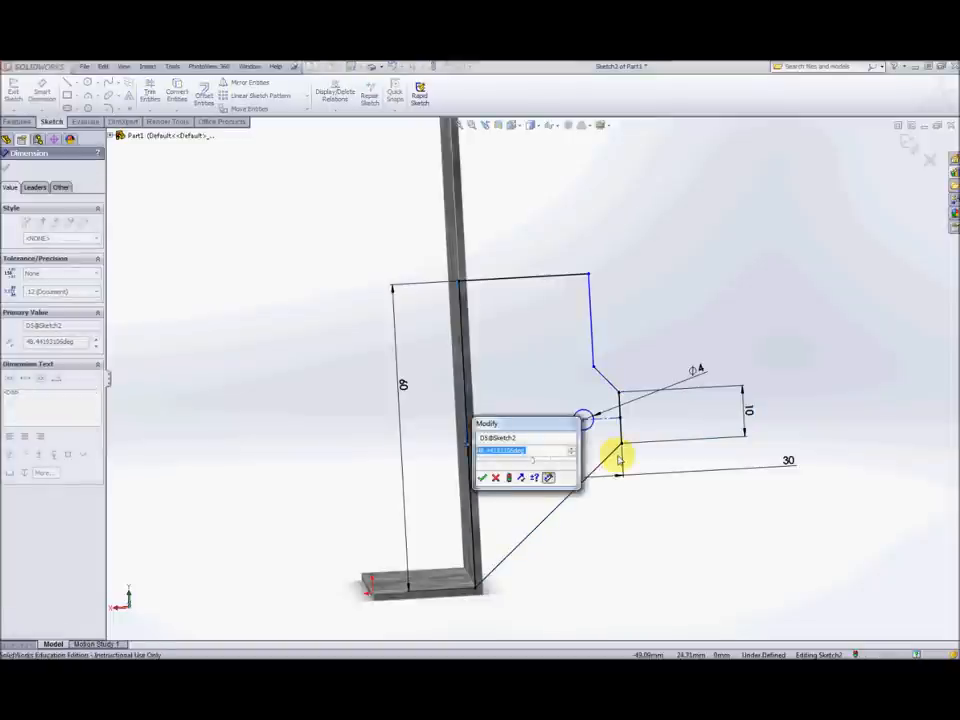
type("45")
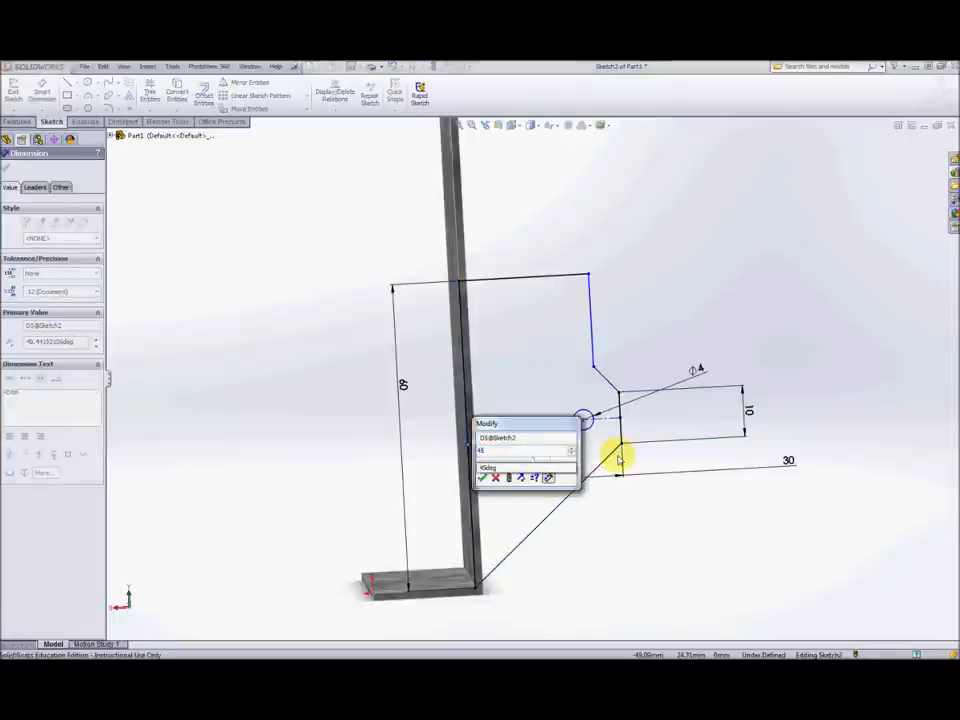
left_click(481, 477)
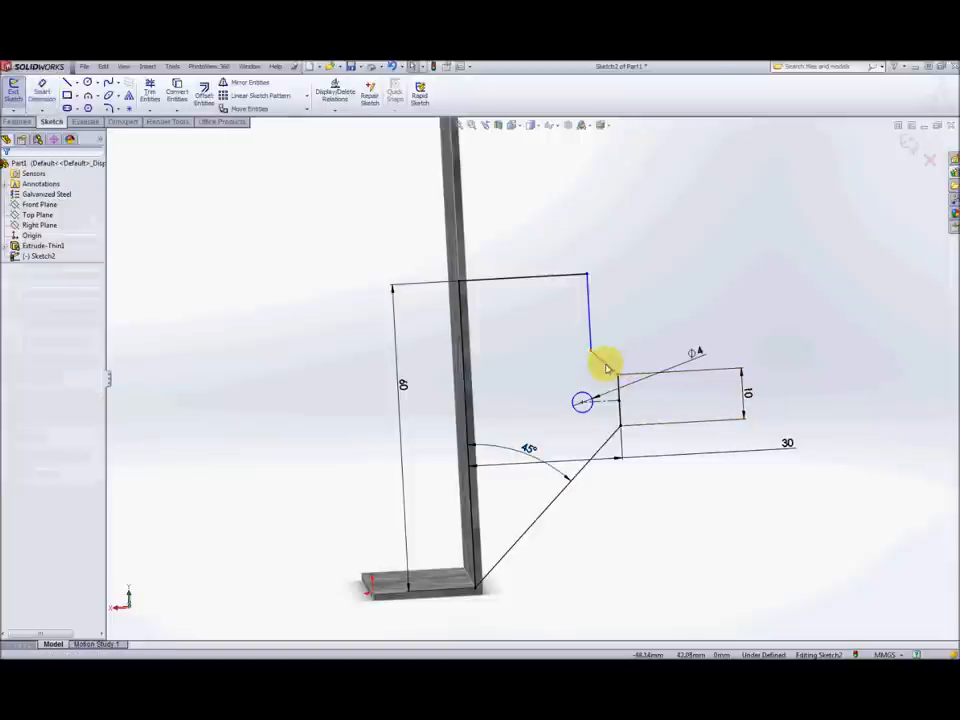
Step: Finish dimensioning and select the sketch edge to relate to the hole
left_click(600, 357)
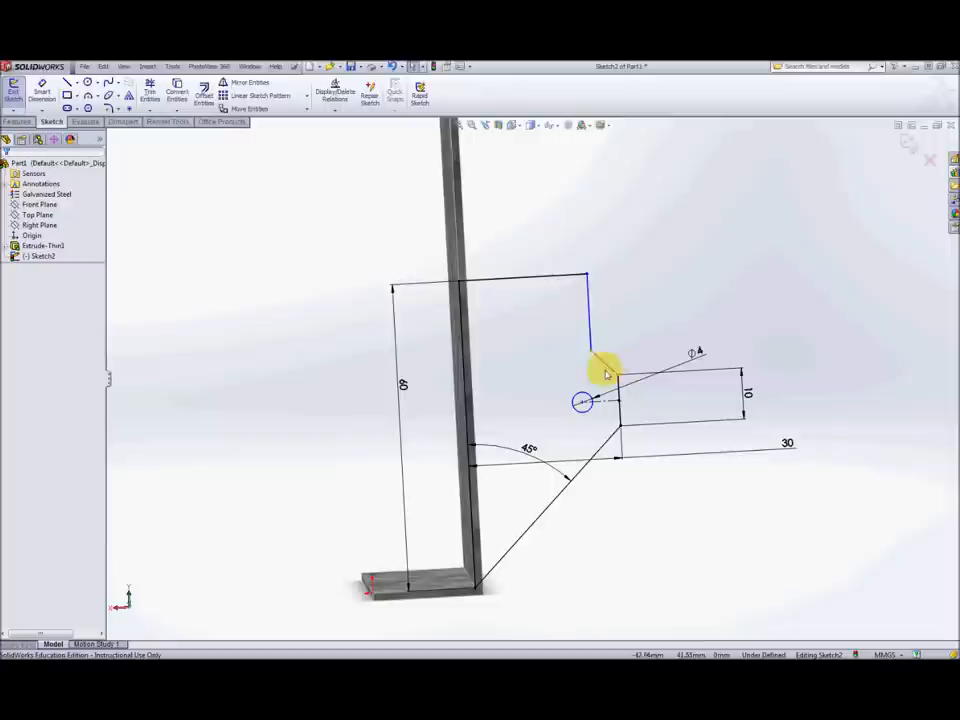
mouse_move(600, 360)
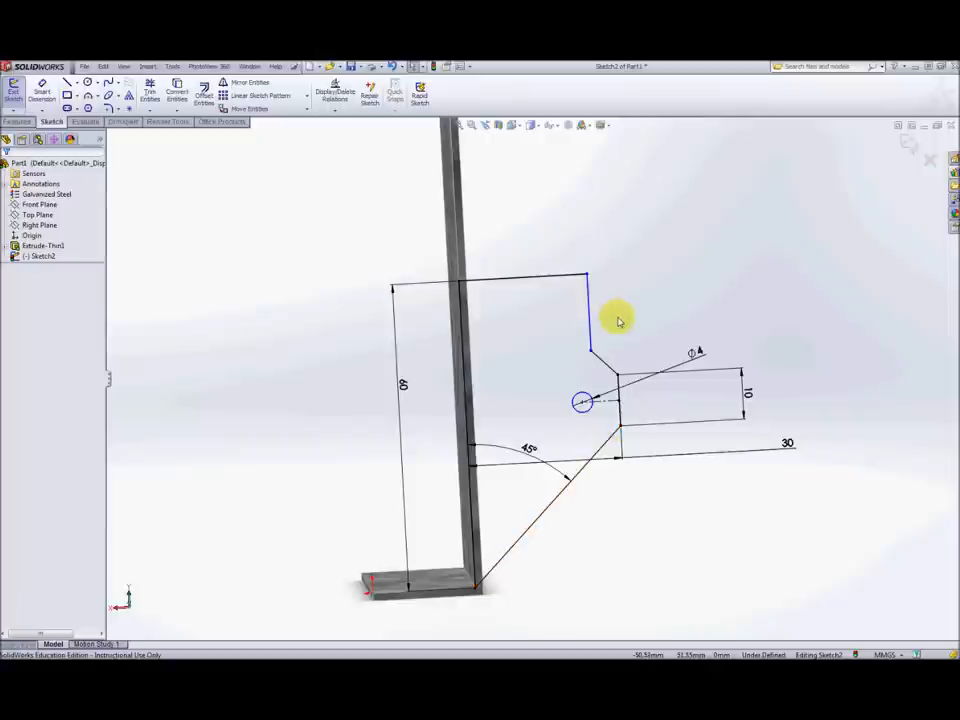
left_click(590, 315)
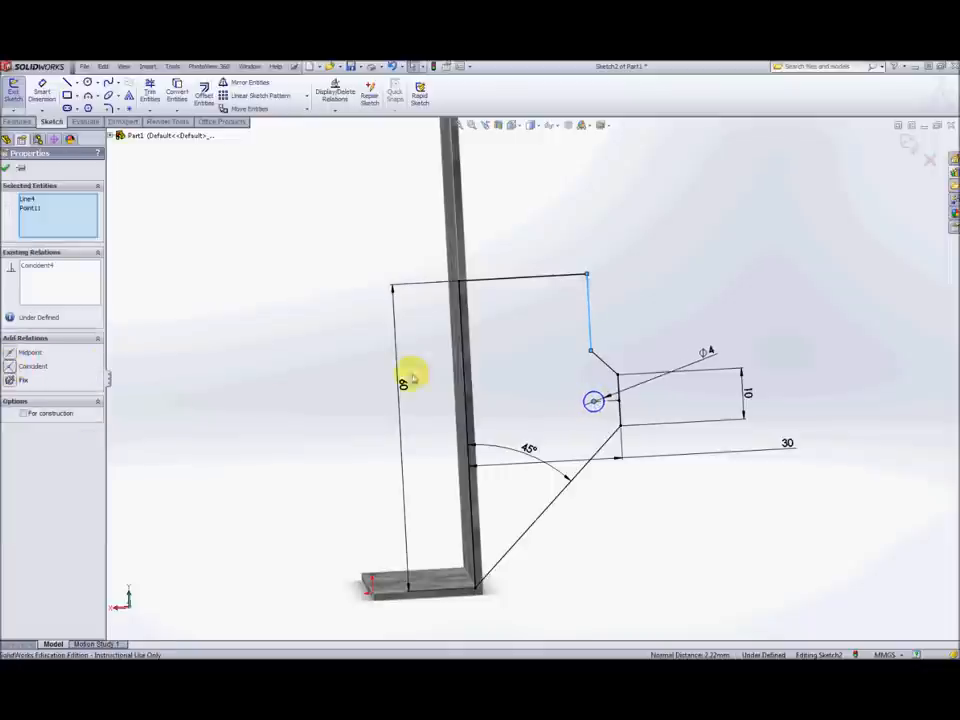
mouse_move(690, 303)
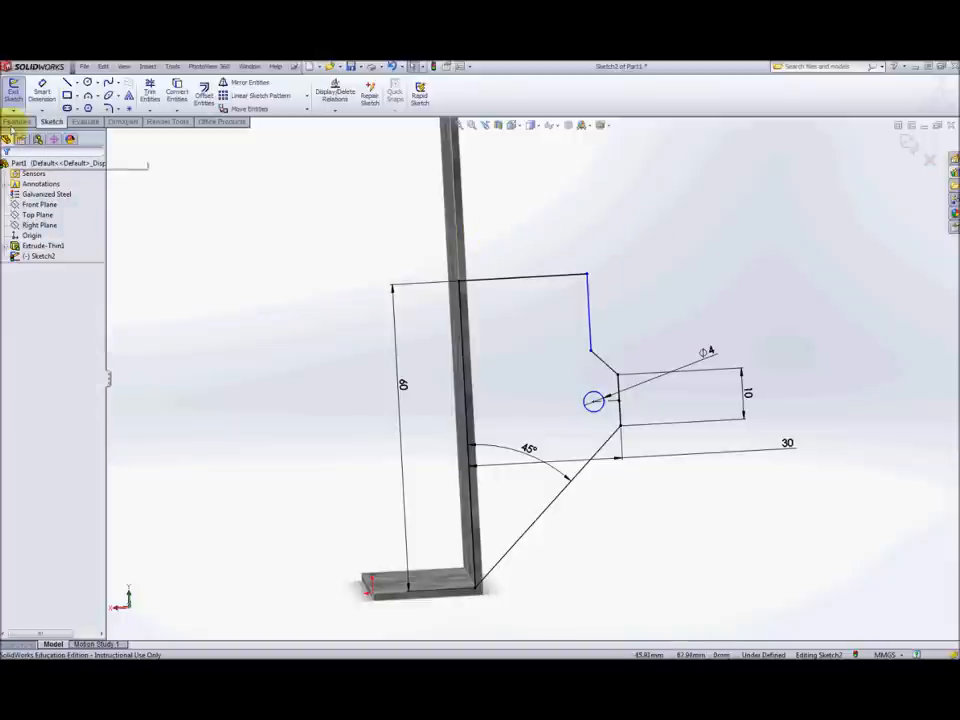
mouse_move(41, 90)
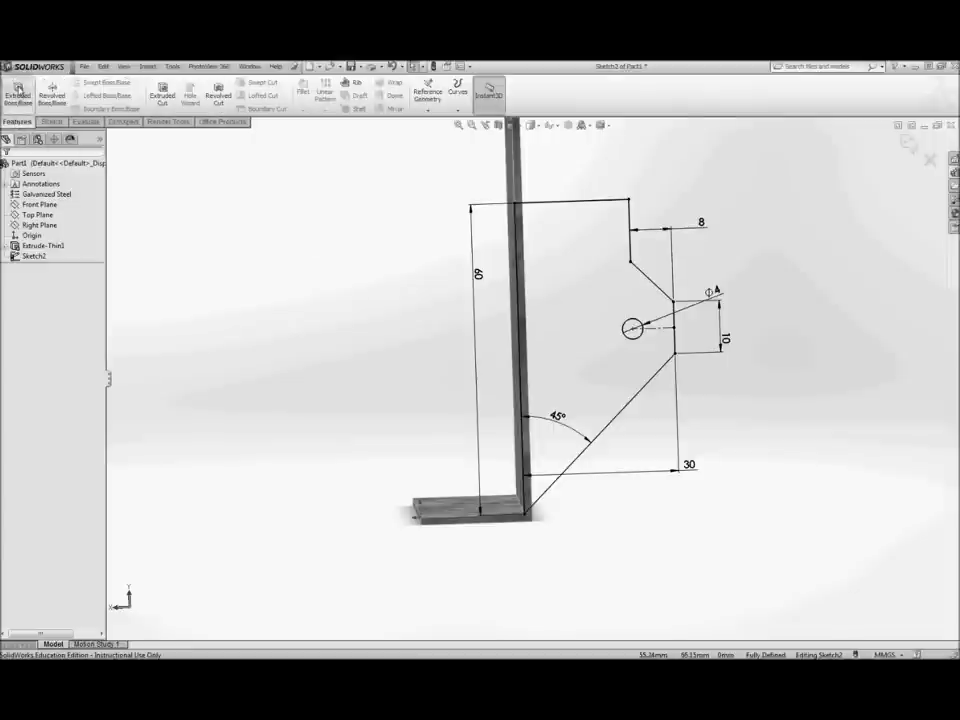
Step: Extrude Sketch2 into a solid holed tab on the upright
left_click(17, 90)
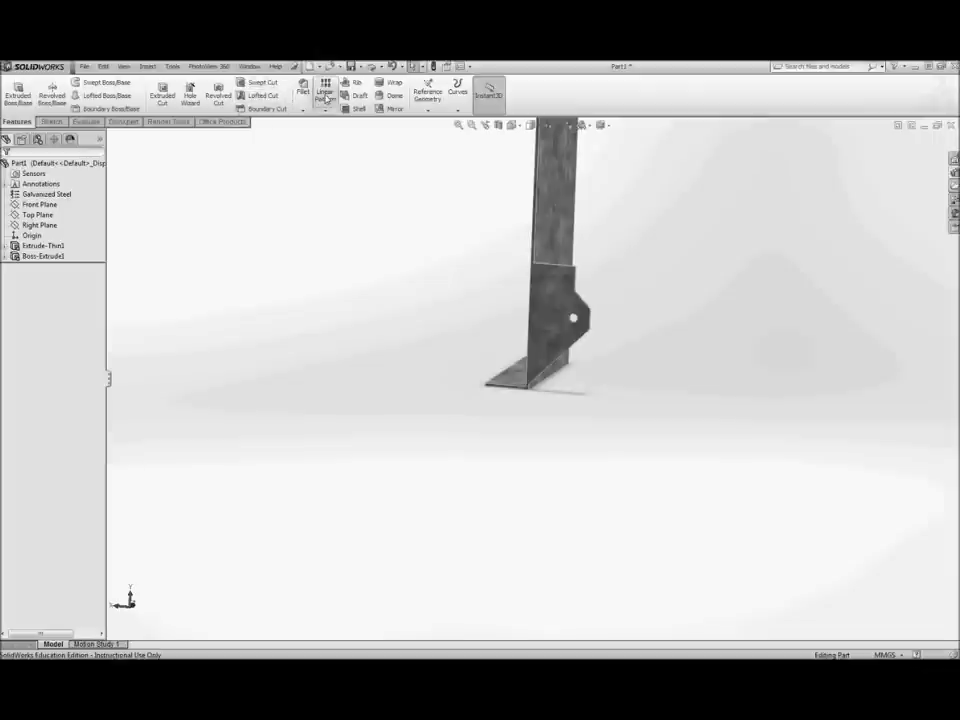
Step: Linear-pattern the tab five times along the flange edge at 36 mm spacing
left_click(324, 90)
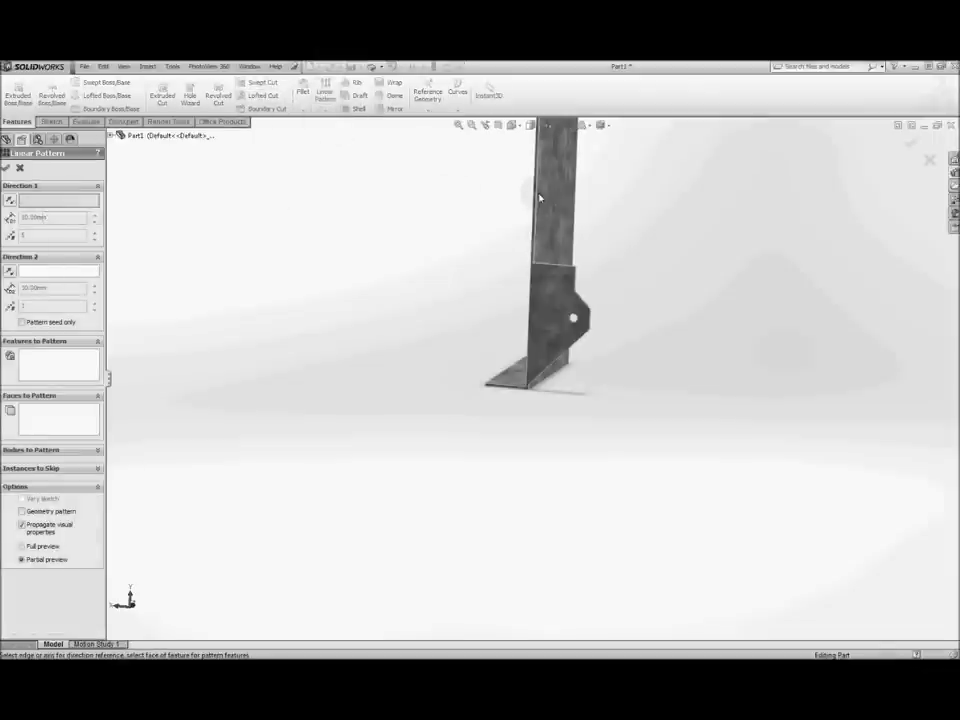
left_click(530, 197)
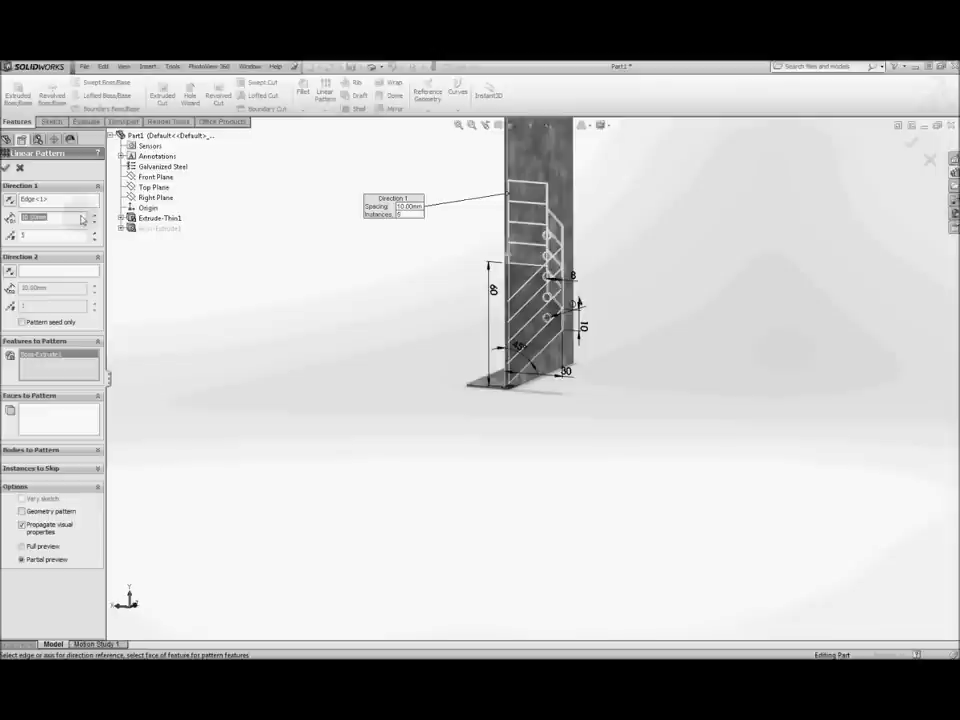
mouse_move(82, 220)
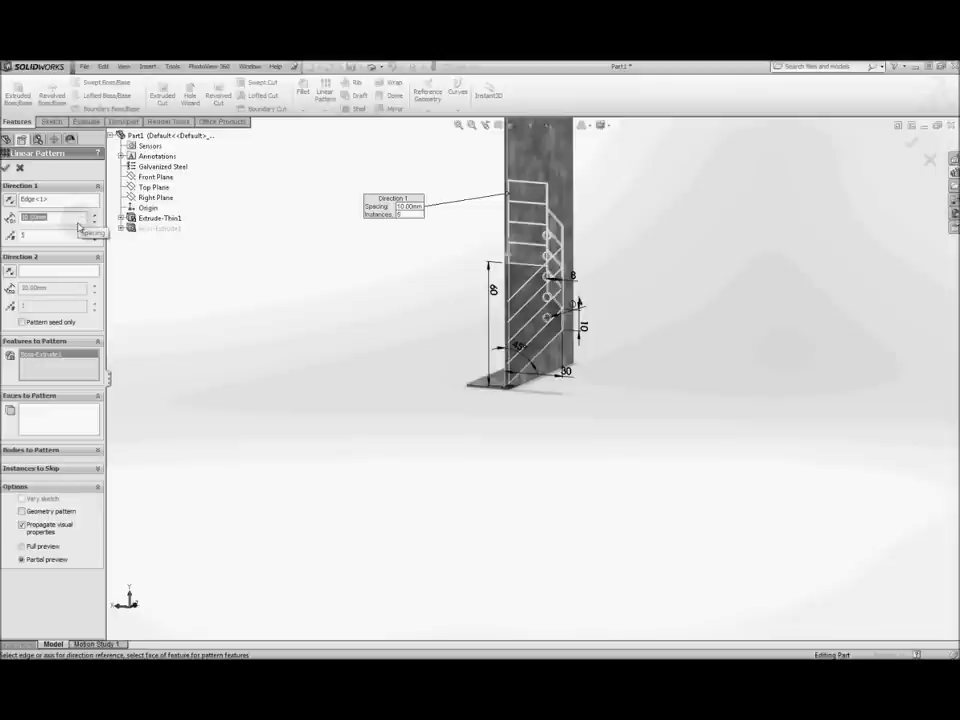
type("30.00mm")
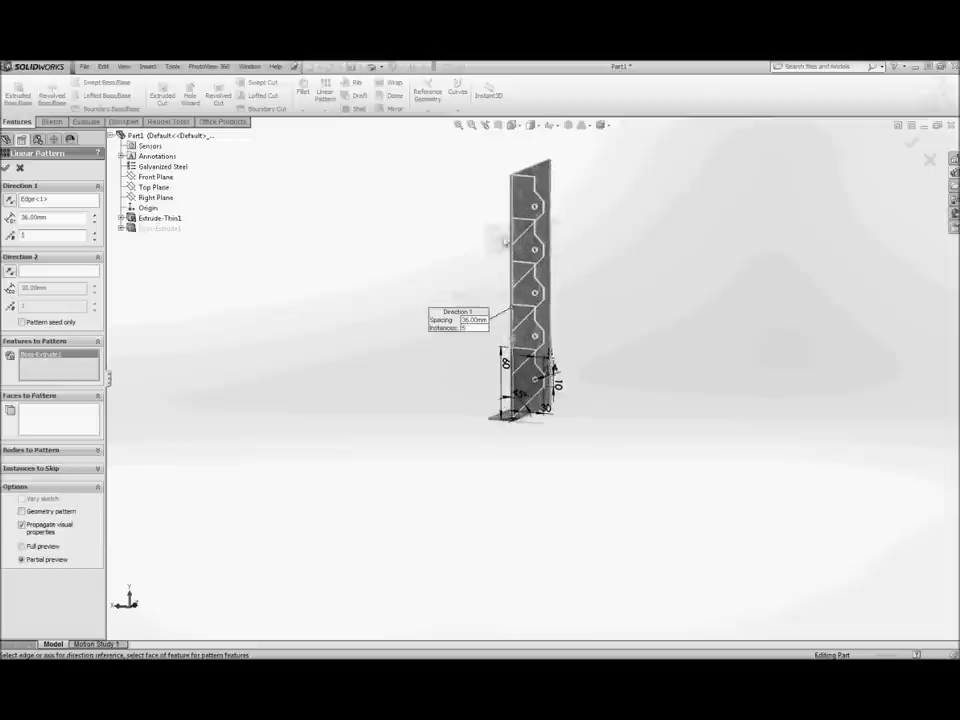
left_click(909, 141)
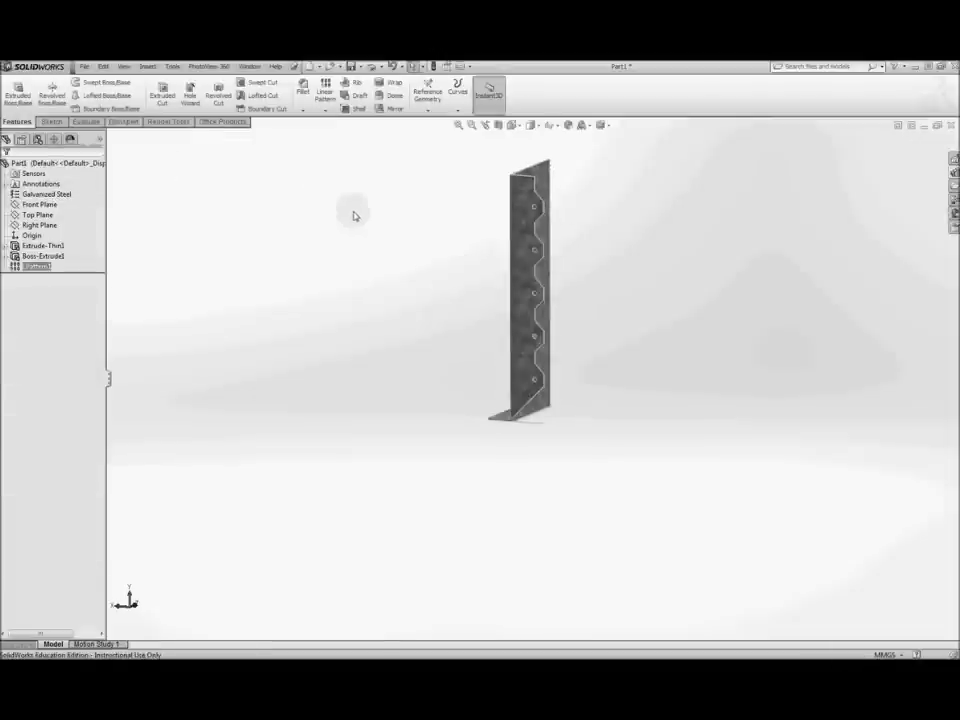
left_click_drag(355, 215, 658, 285)
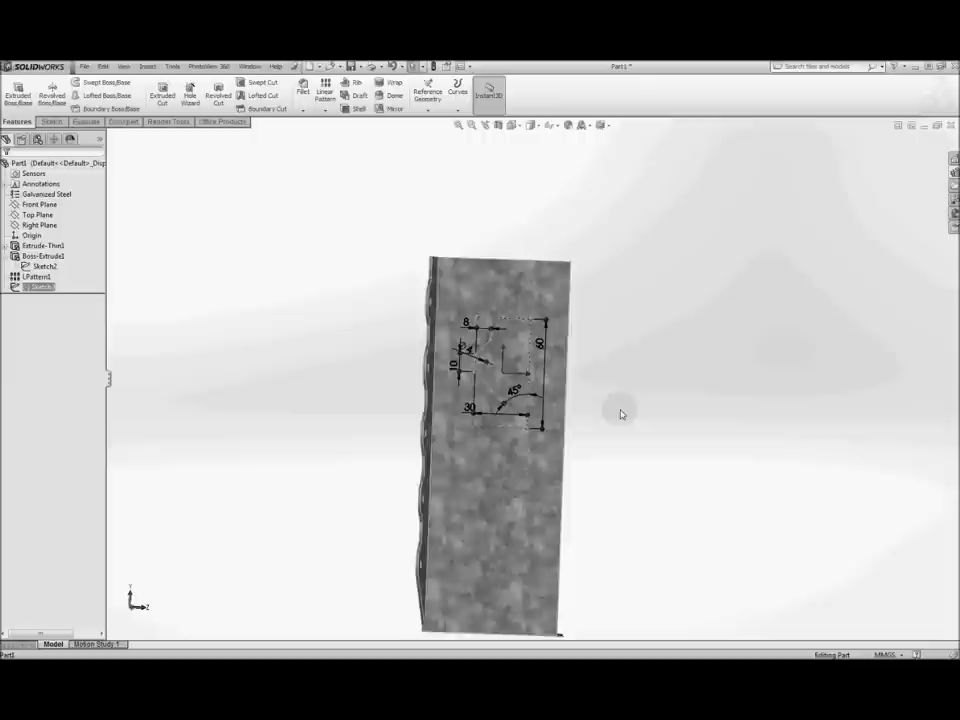
Step: Open a sketch on the flange's opposite face and select the tab hole
right_click(38, 287)
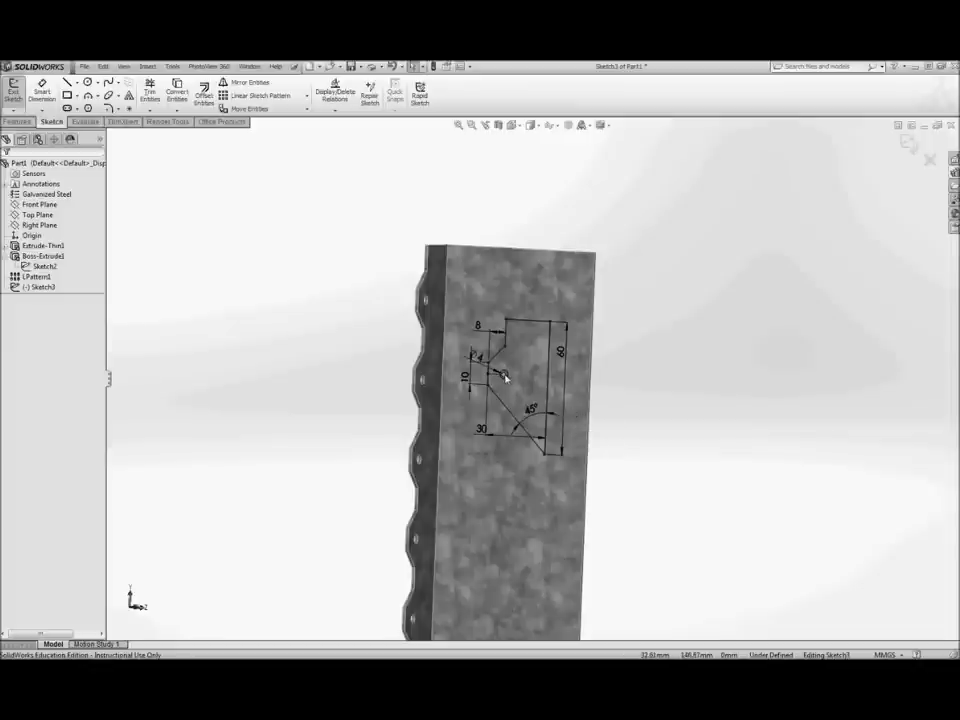
left_click(520, 375)
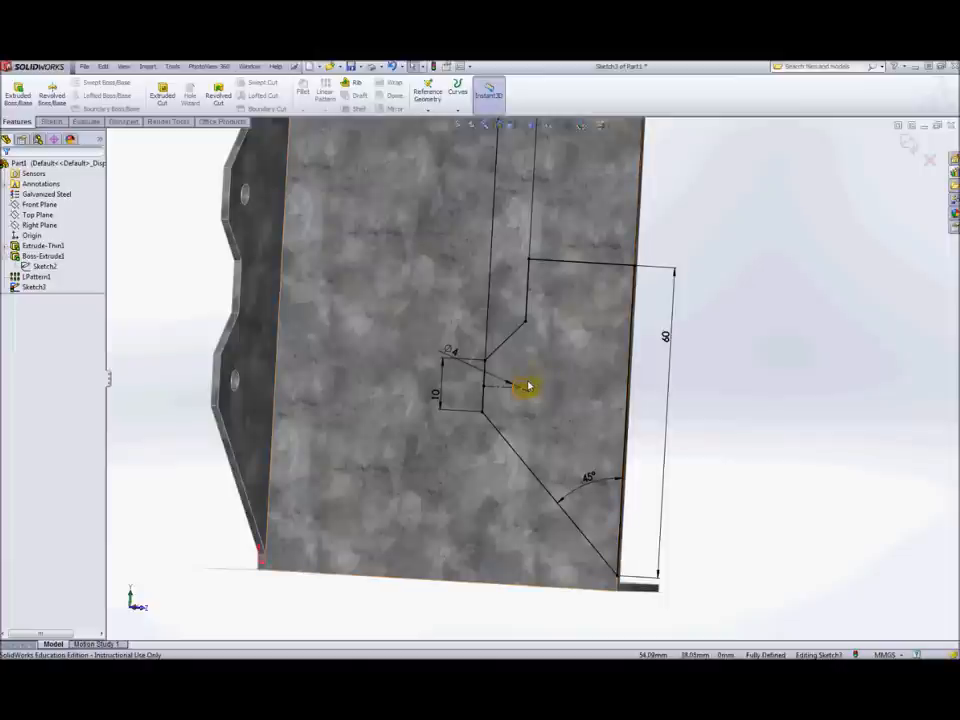
Step: Draw a construction line and place a 4 mm hole on it near the tab's corner
left_click(527, 388)
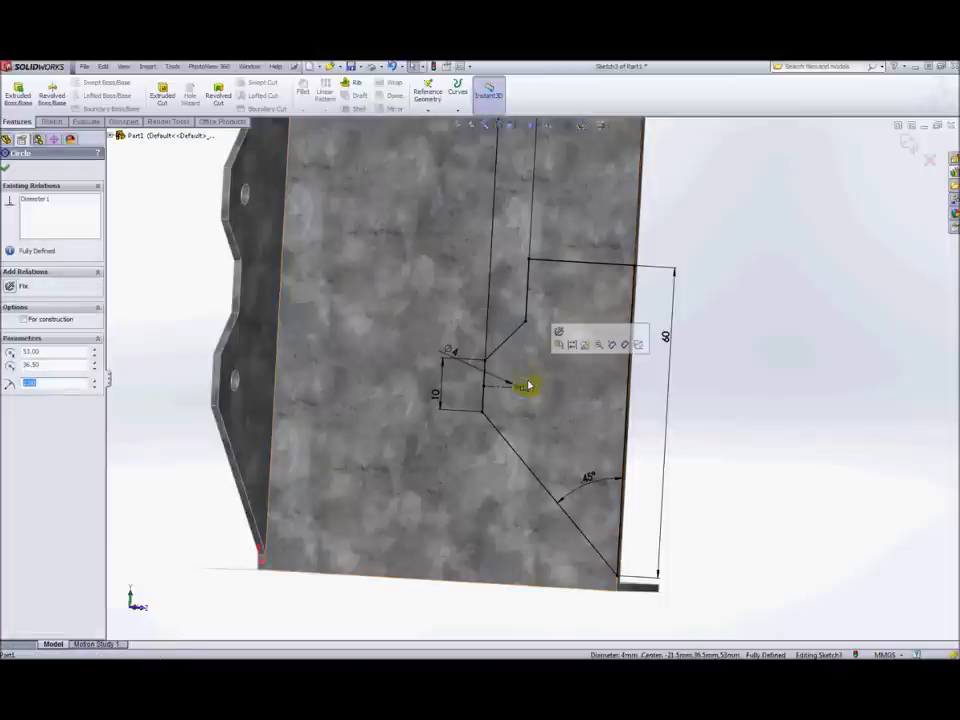
mouse_move(571, 344)
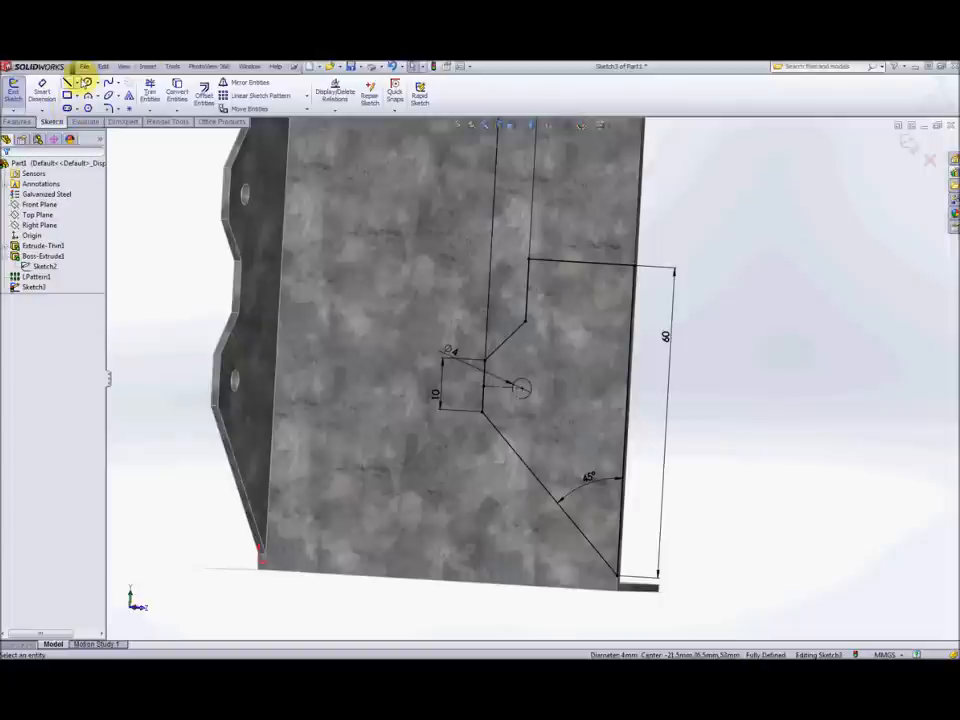
left_click(67, 84)
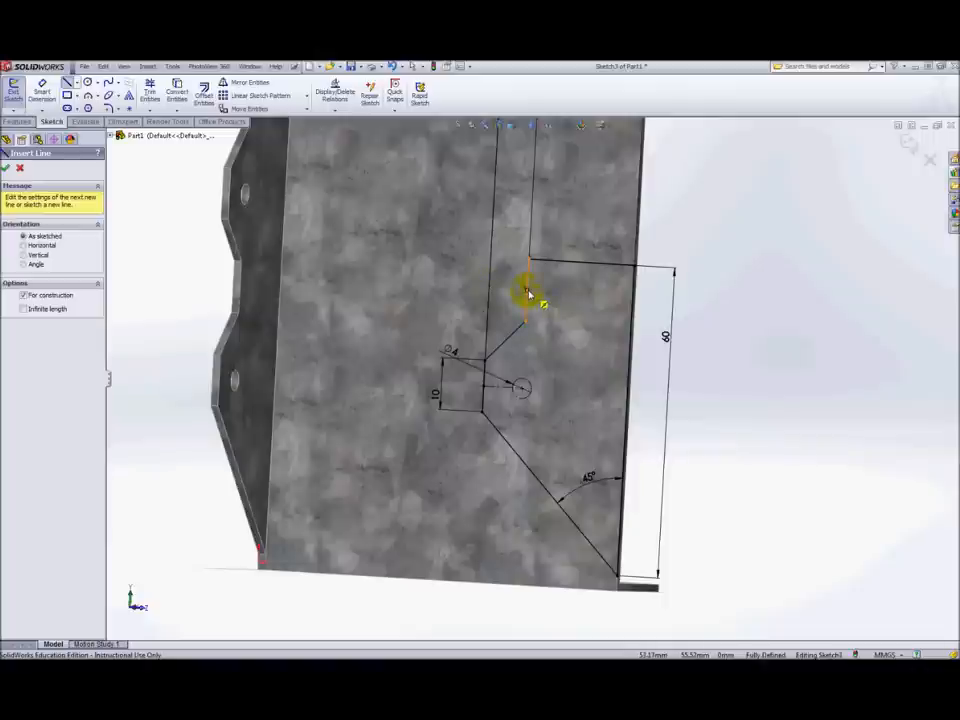
left_click(527, 290)
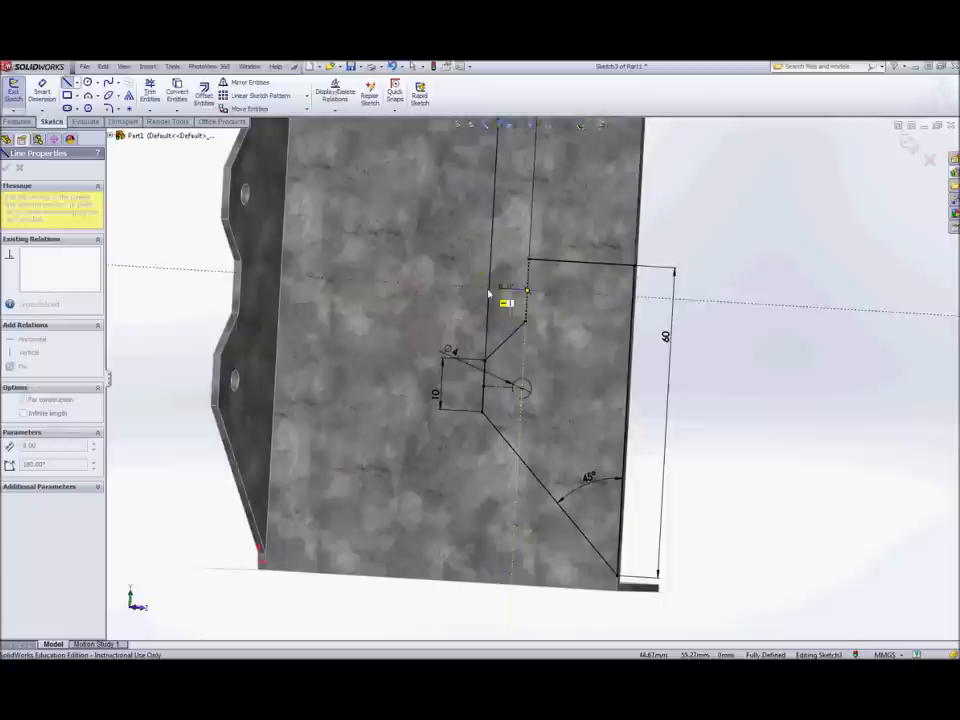
left_click(69, 94)
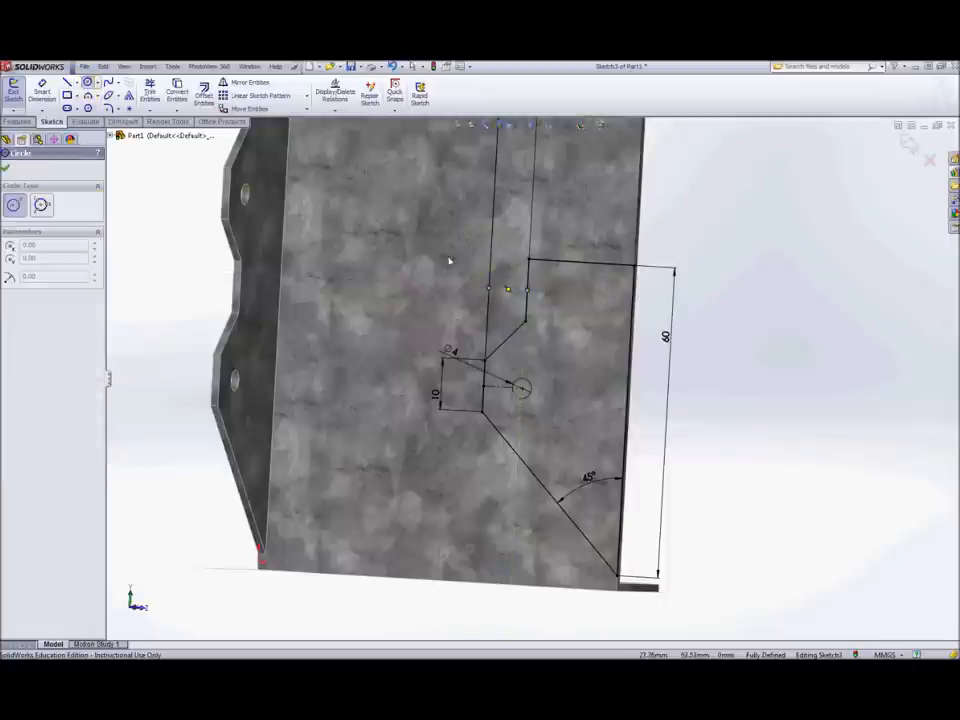
left_click(528, 270)
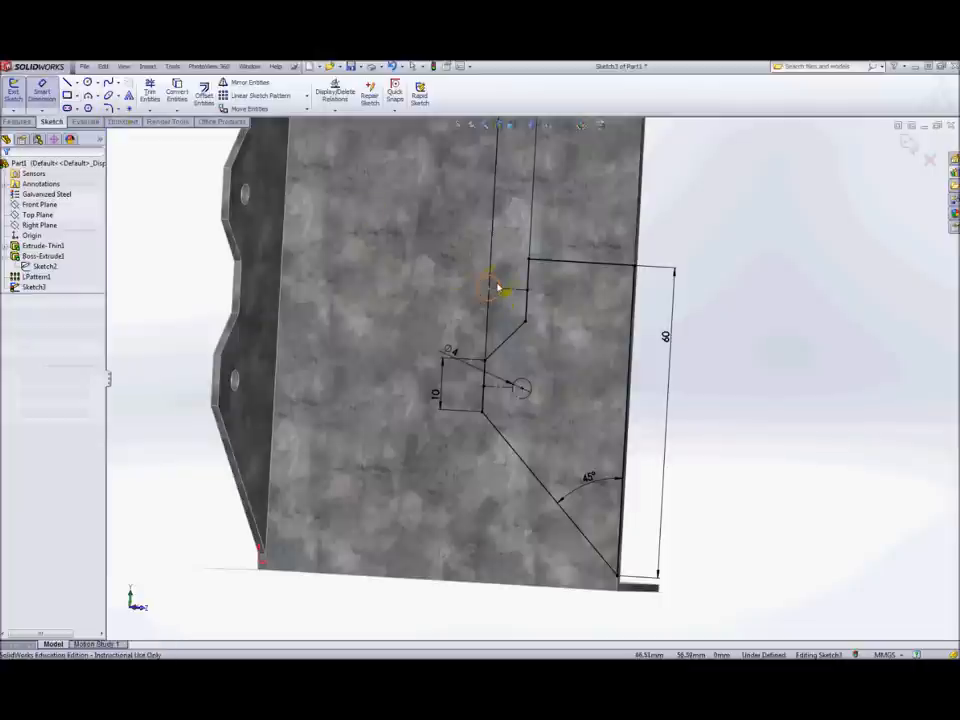
left_click(490, 288)
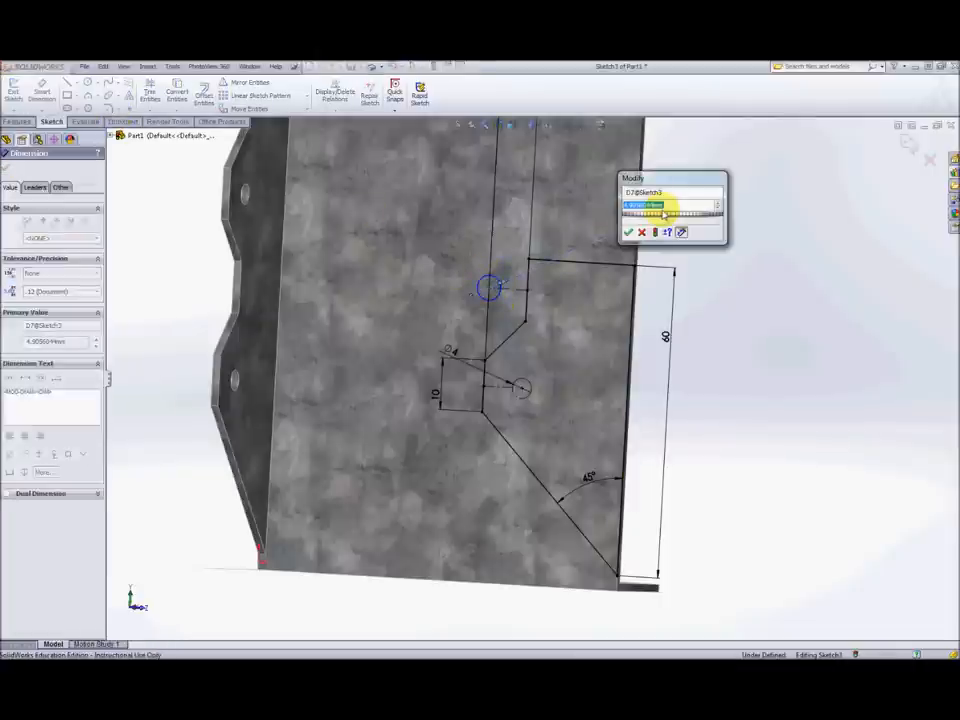
left_click(629, 232)
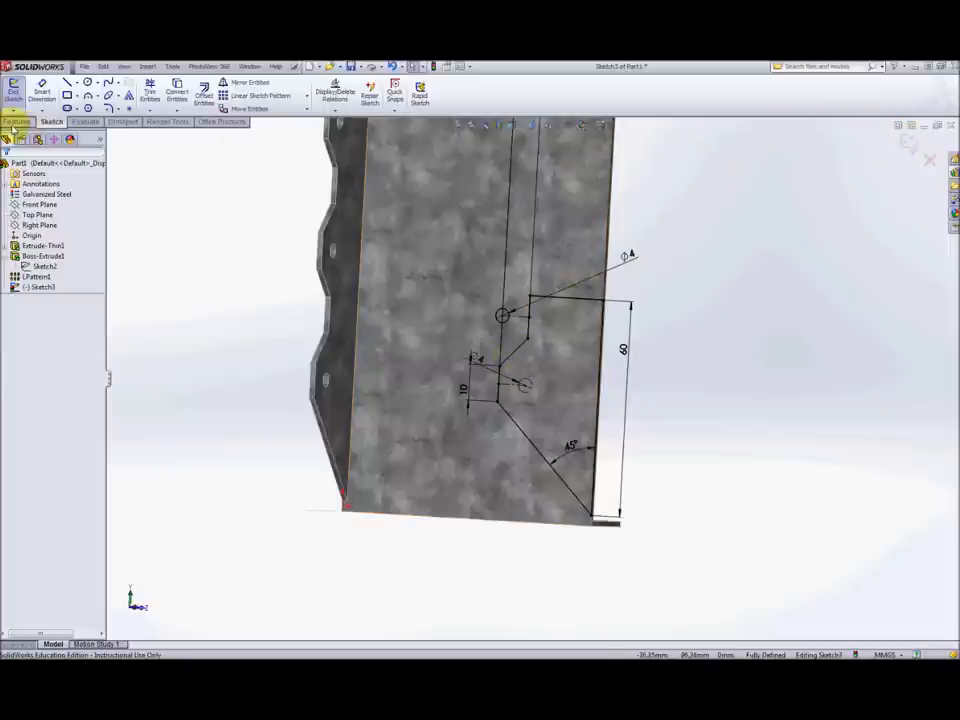
left_click(161, 90)
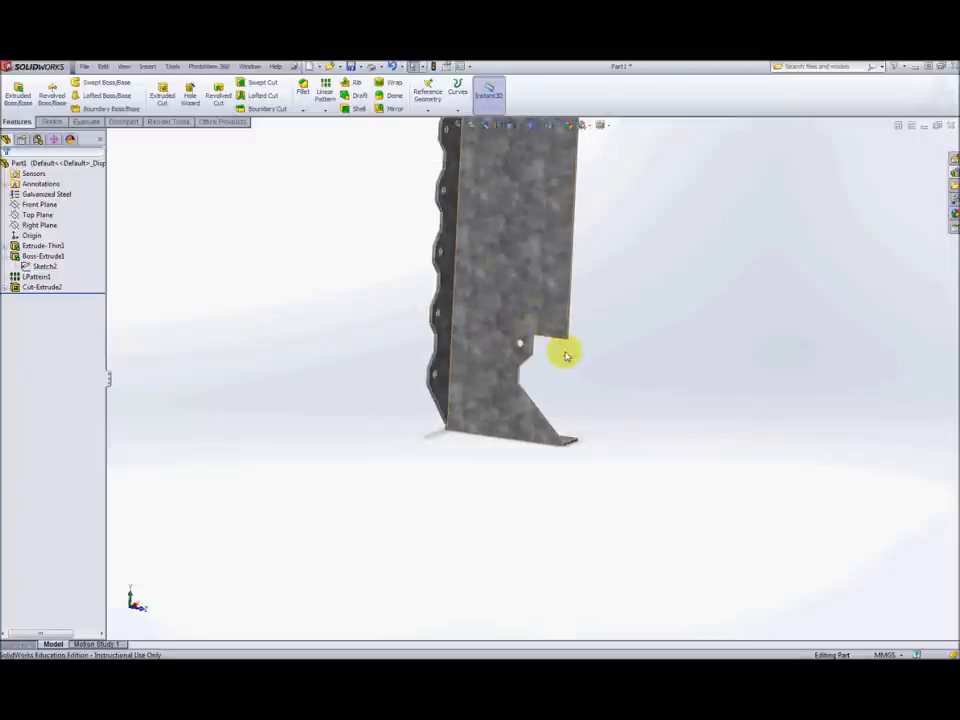
mouse_move(600, 345)
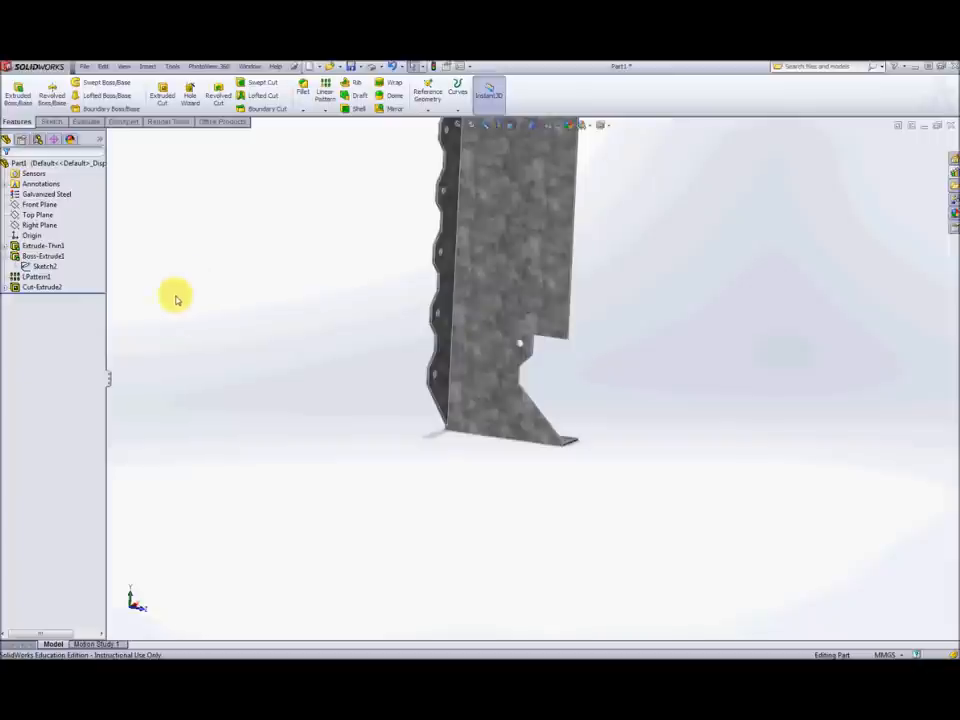
mouse_move(272, 280)
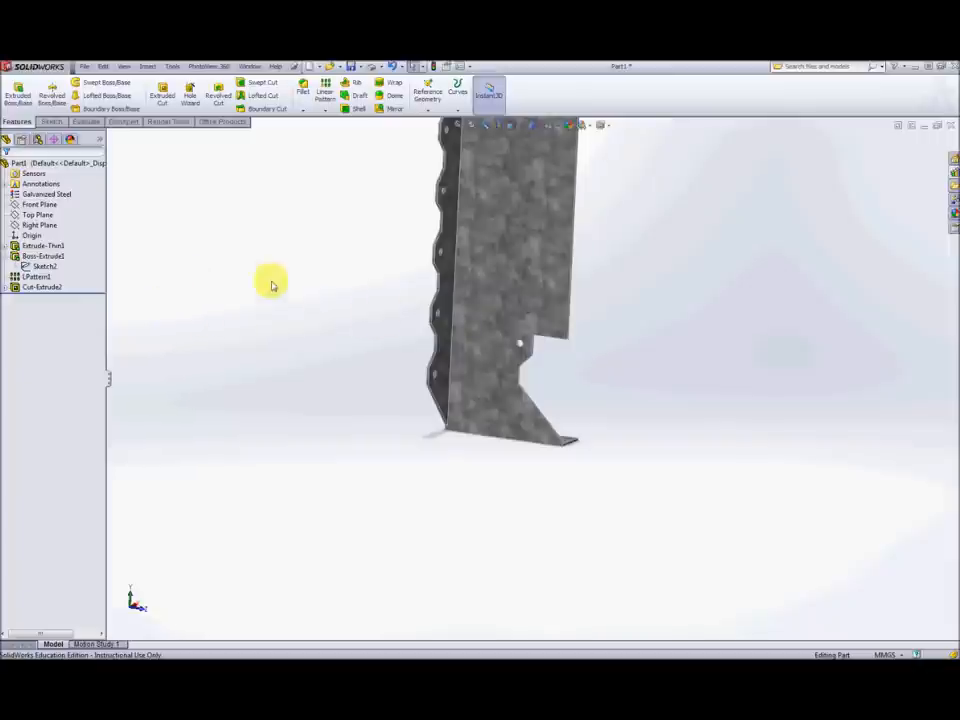
mouse_move(490, 337)
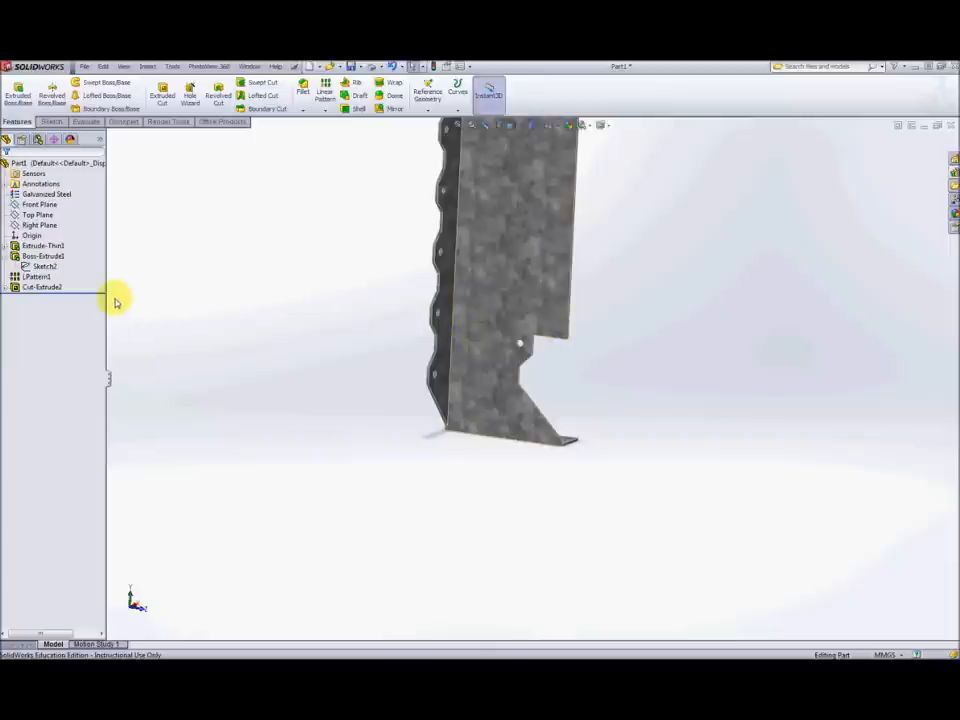
left_click(40, 266)
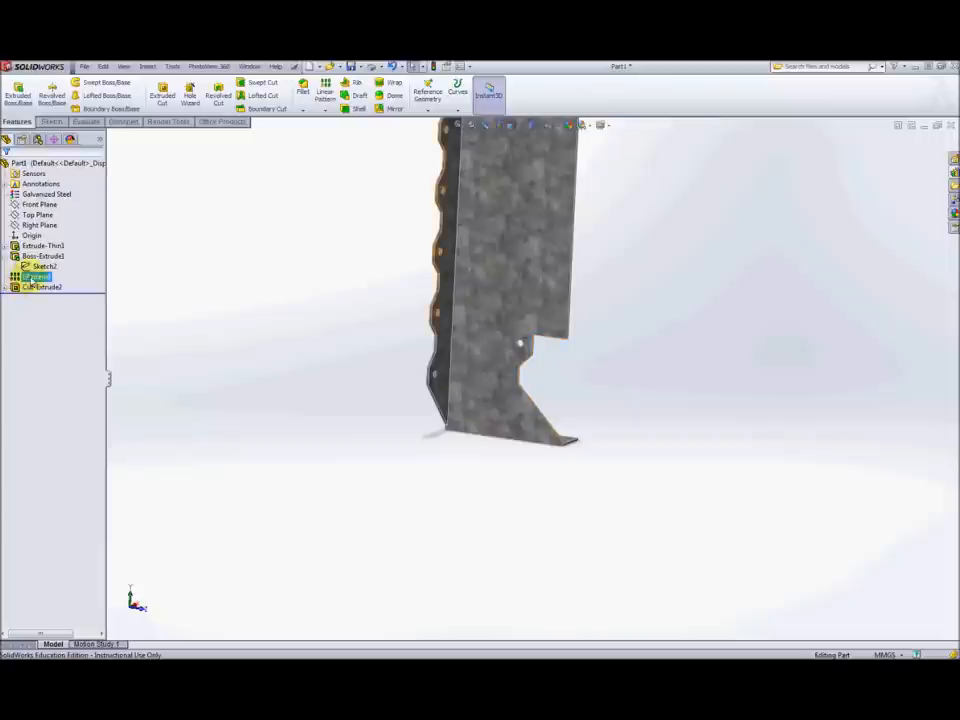
Step: Edit LPattern1 and add Cut-Extrude2 to its features to pattern
left_click(35, 280)
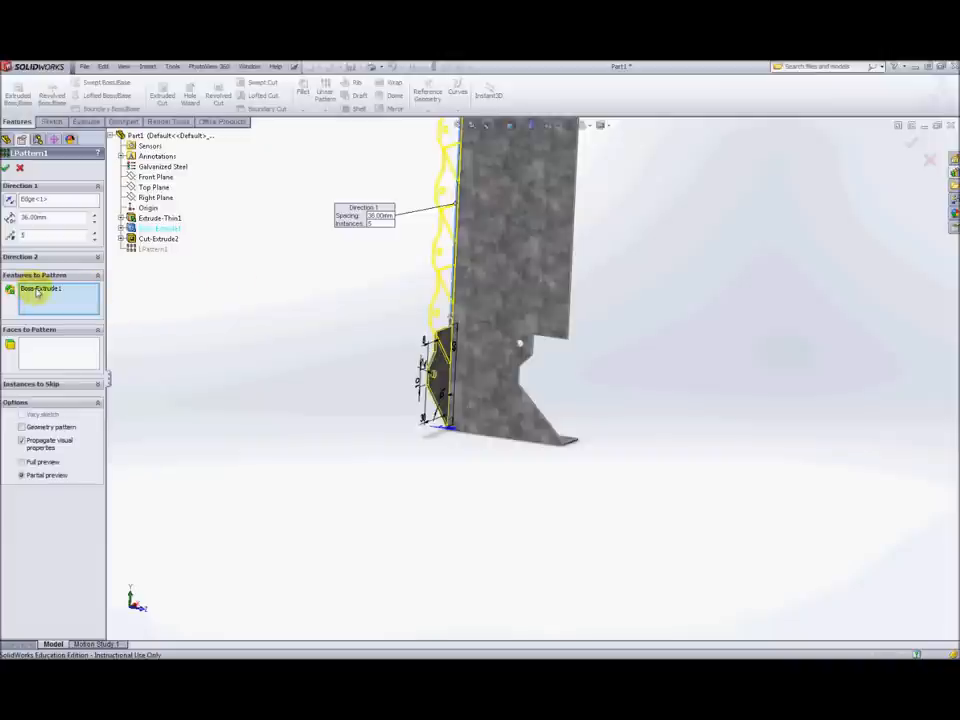
left_click(157, 238)
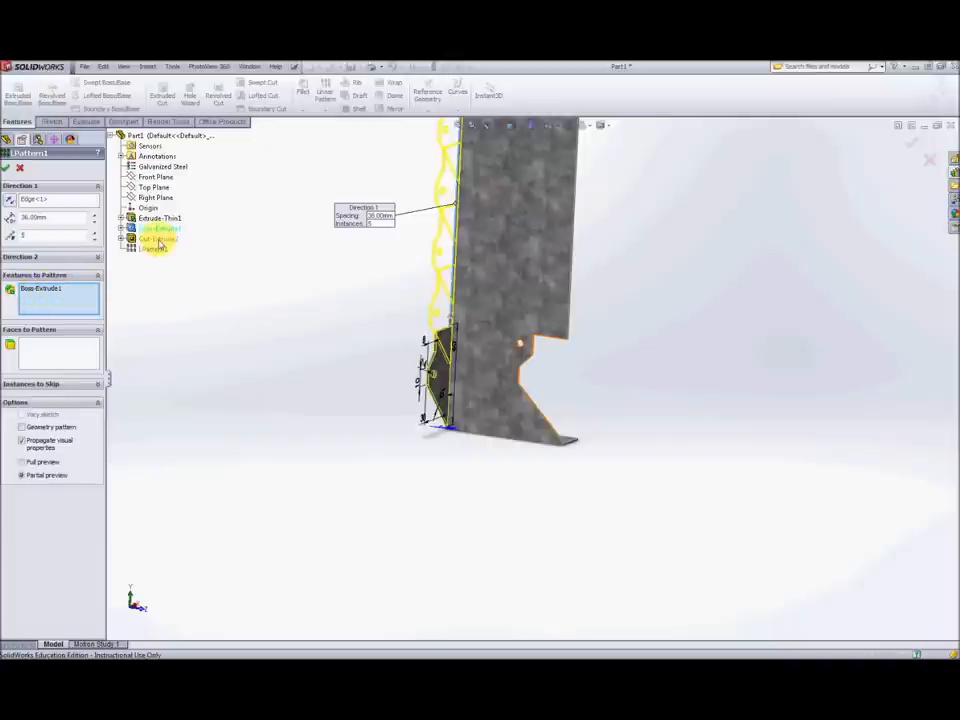
left_click(55, 296)
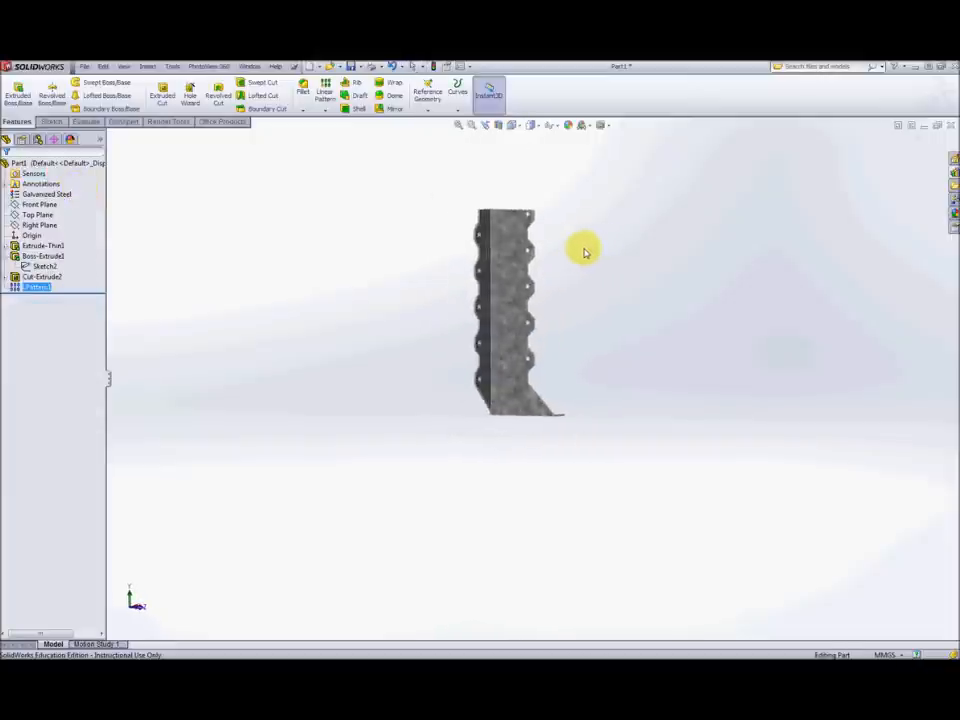
Step: Orbit the model to inspect the holes on the patterned tabs
left_click_drag(585, 250, 600, 310)
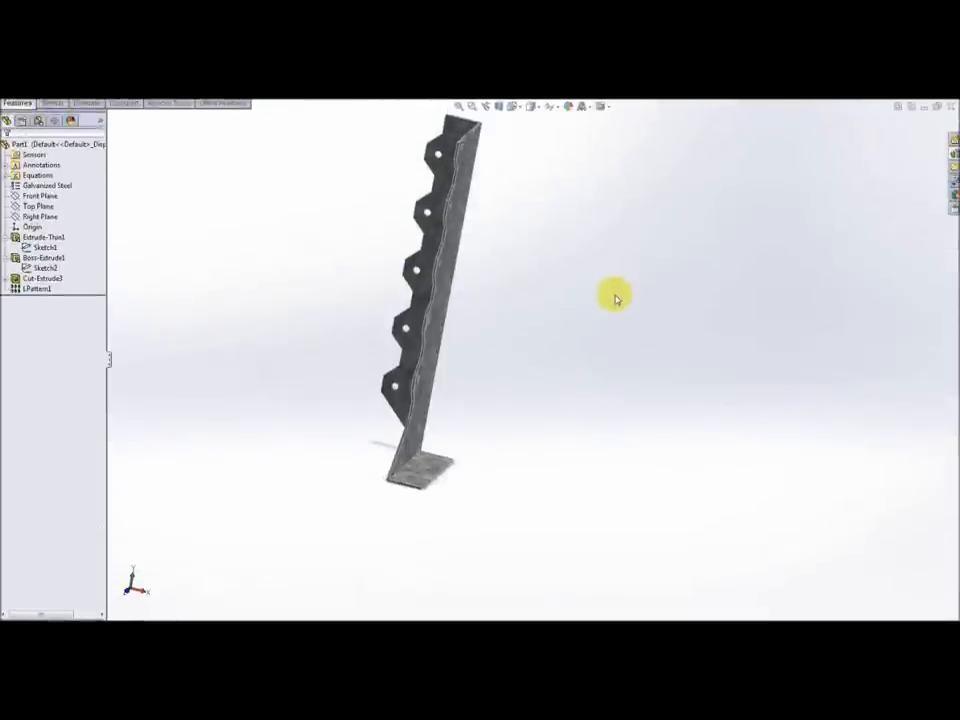
mouse_move(613, 298)
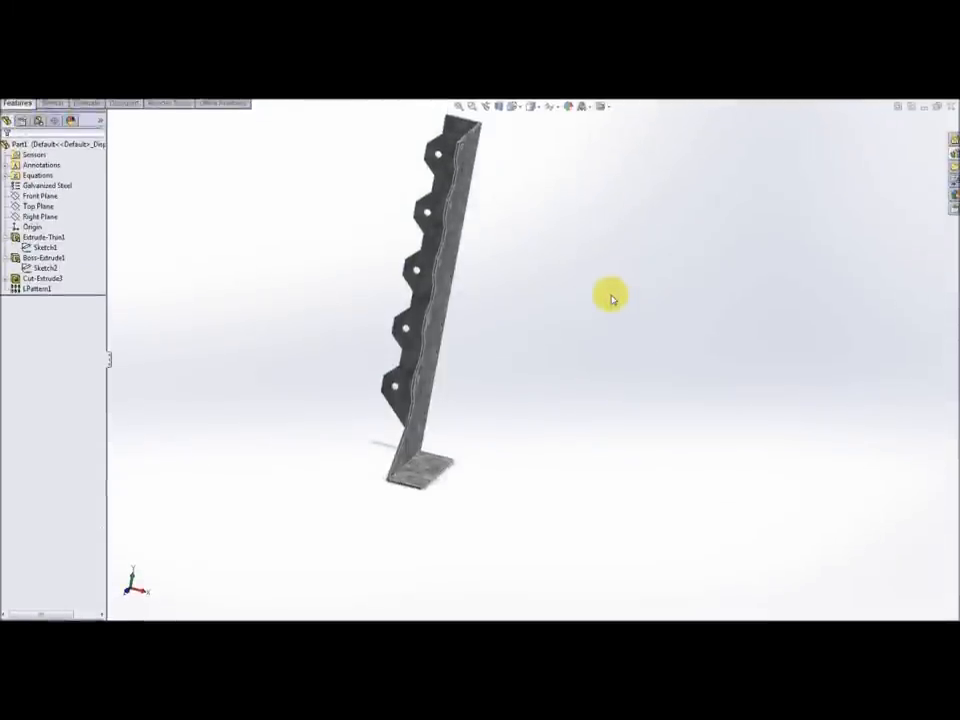
mouse_move(584, 406)
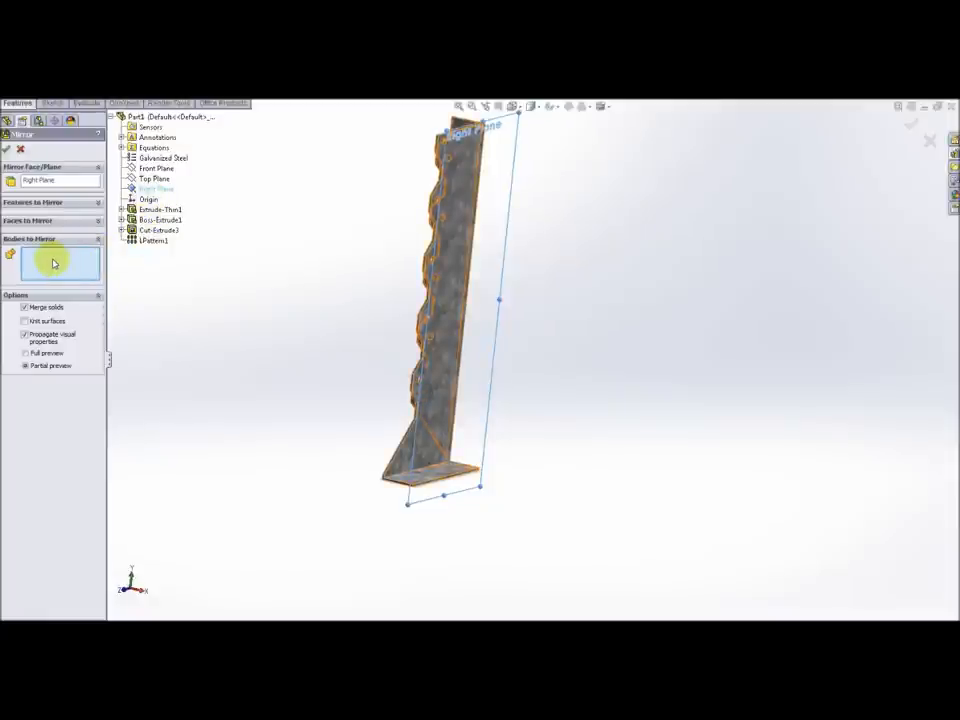
mouse_move(55, 263)
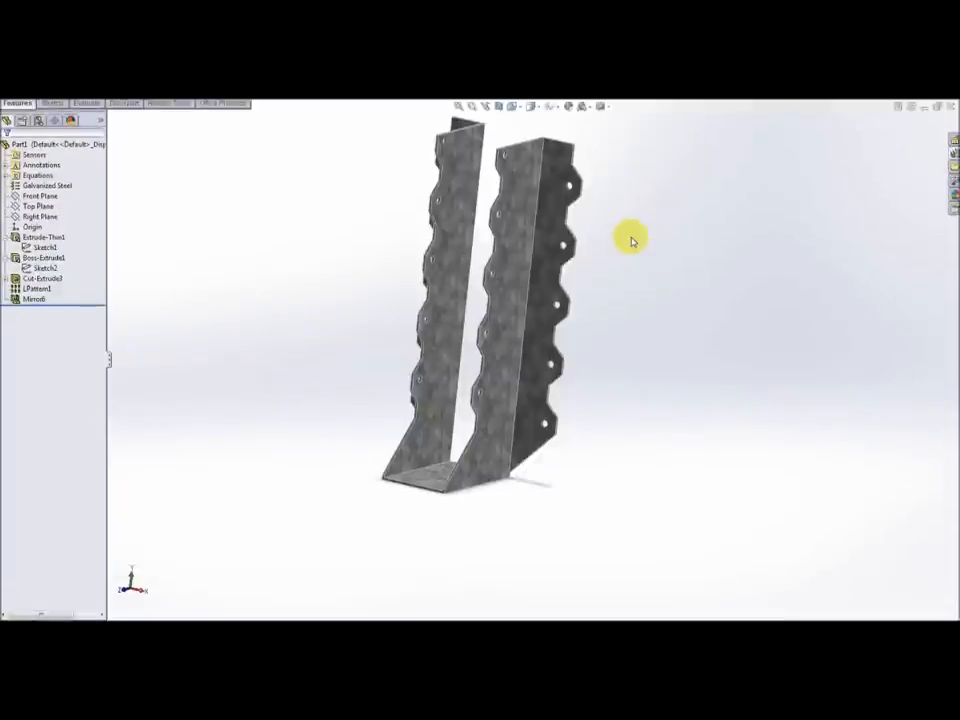
mouse_move(630, 201)
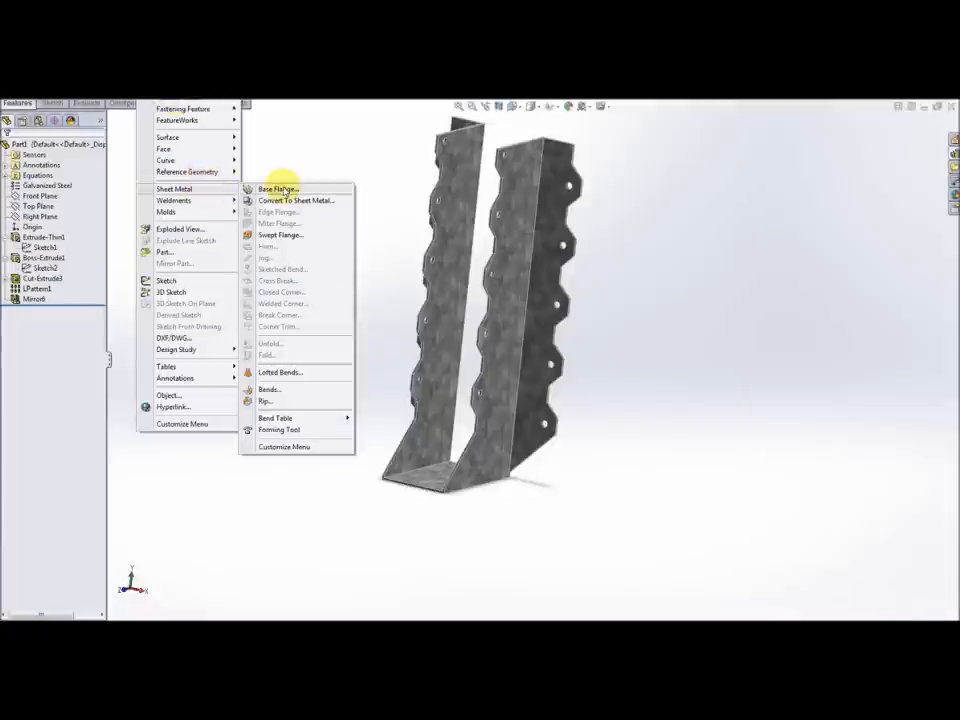
mouse_move(280, 212)
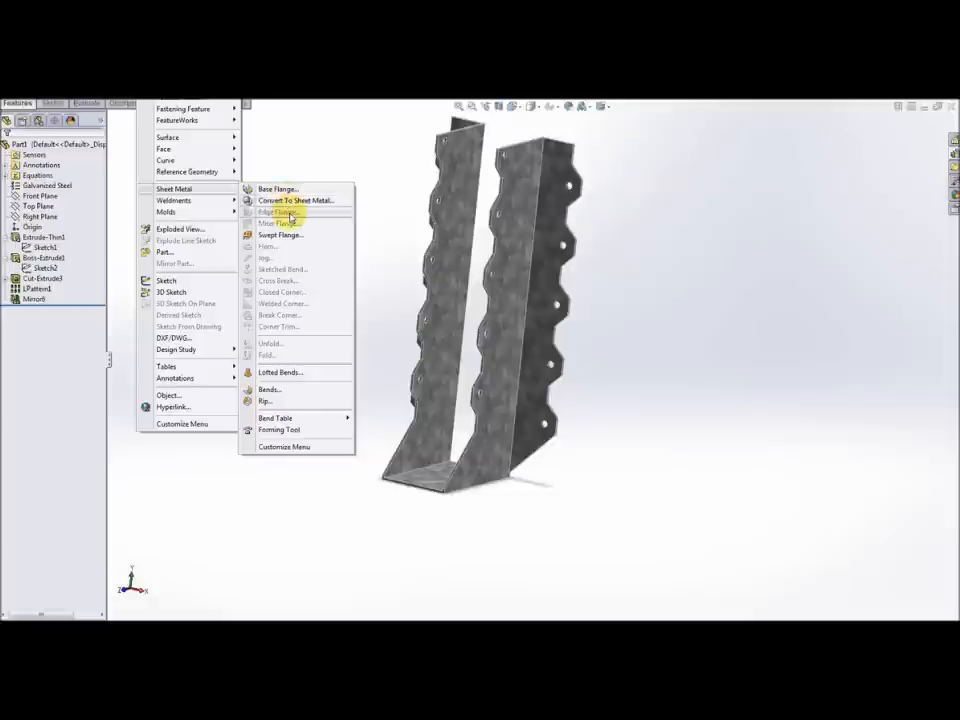
mouse_move(280, 223)
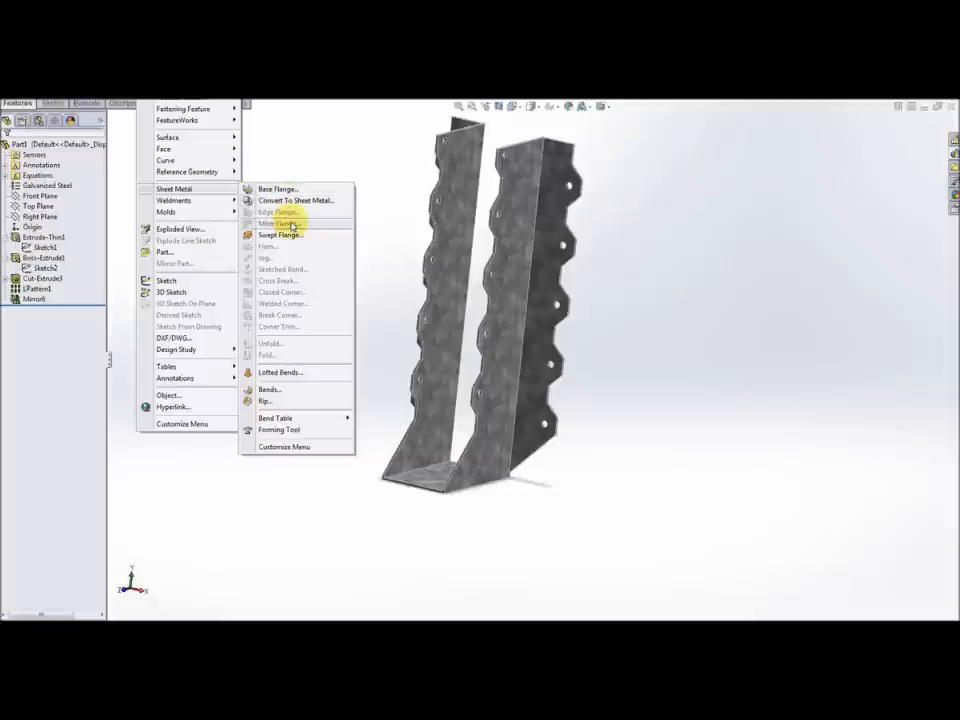
mouse_move(293, 246)
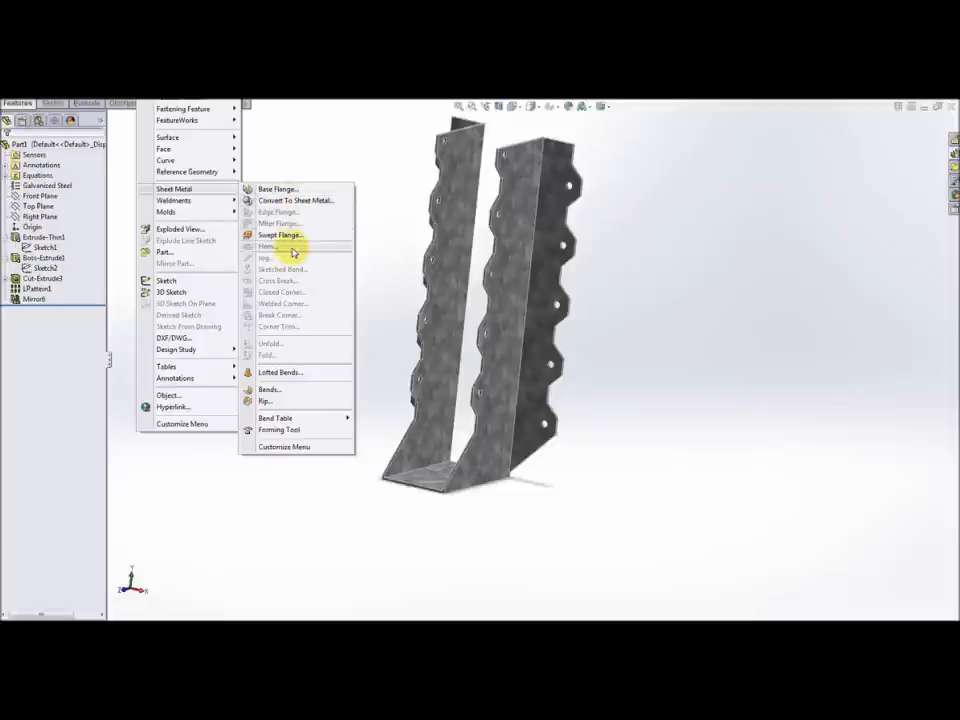
mouse_move(293, 389)
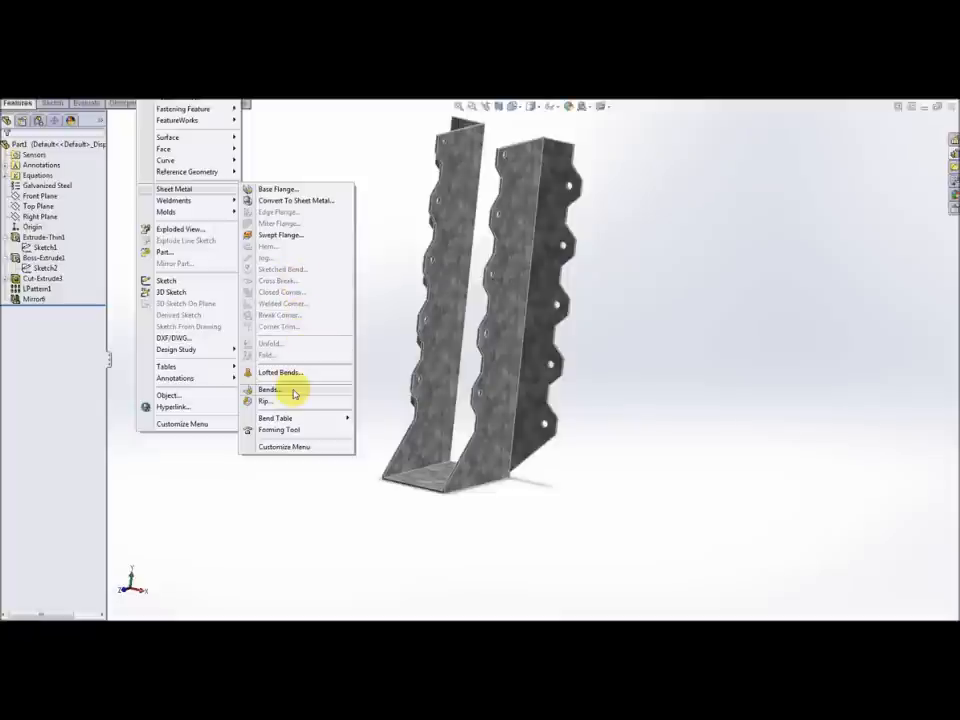
mouse_move(268, 400)
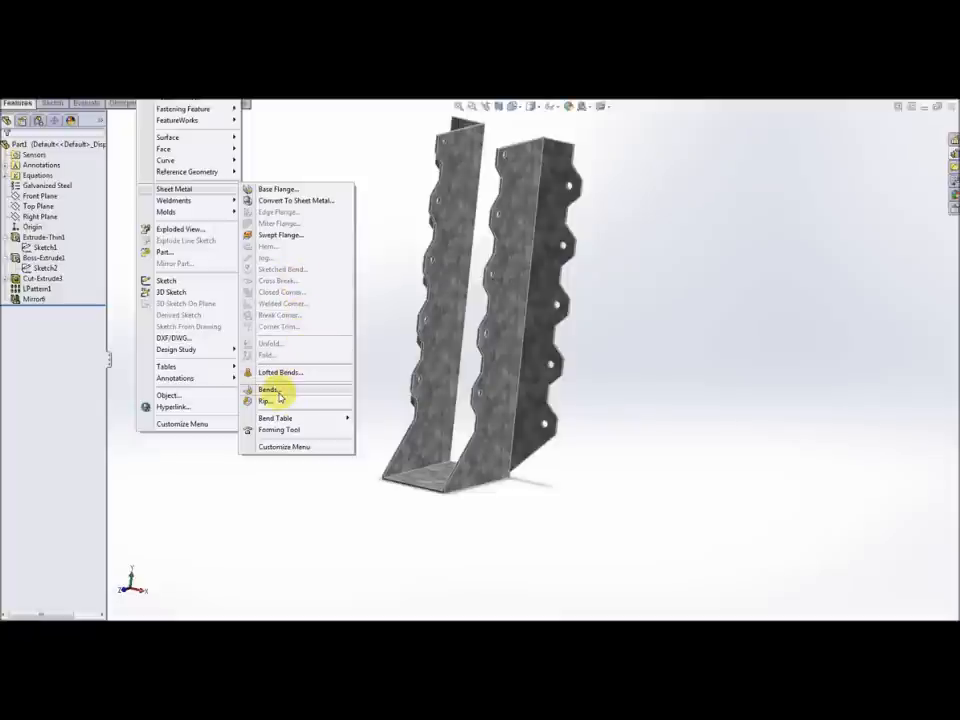
mouse_move(270, 400)
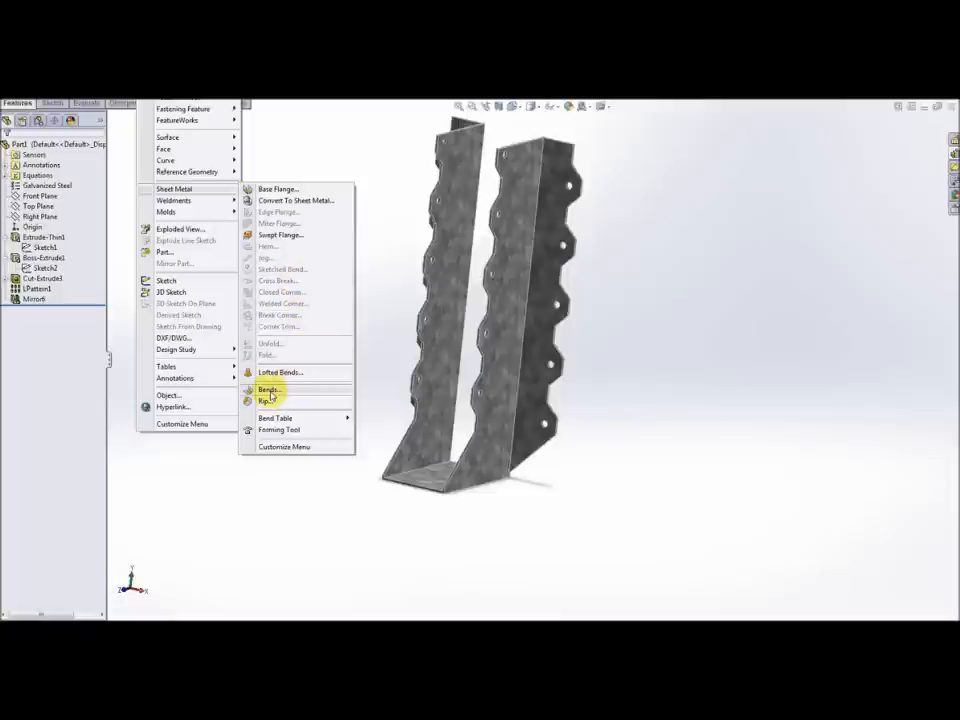
Step: Start the Sheet Metal Bends tool on the hanger
left_click(266, 400)
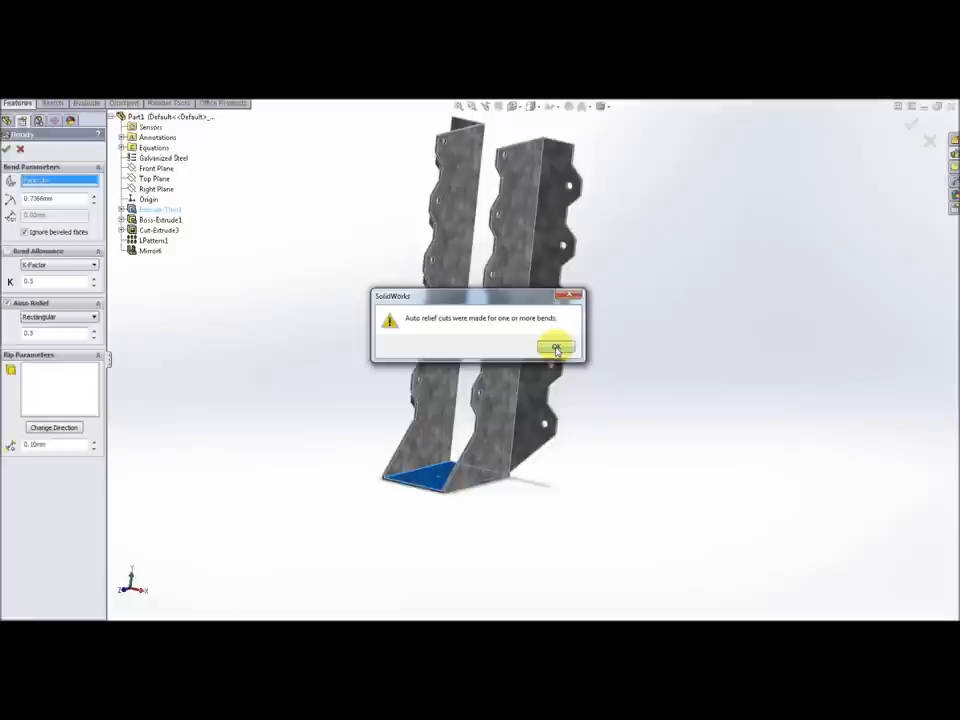
Step: Accept the automatic relief cuts notice and orbit to inspect the bent U-shaped base
left_click(556, 347)
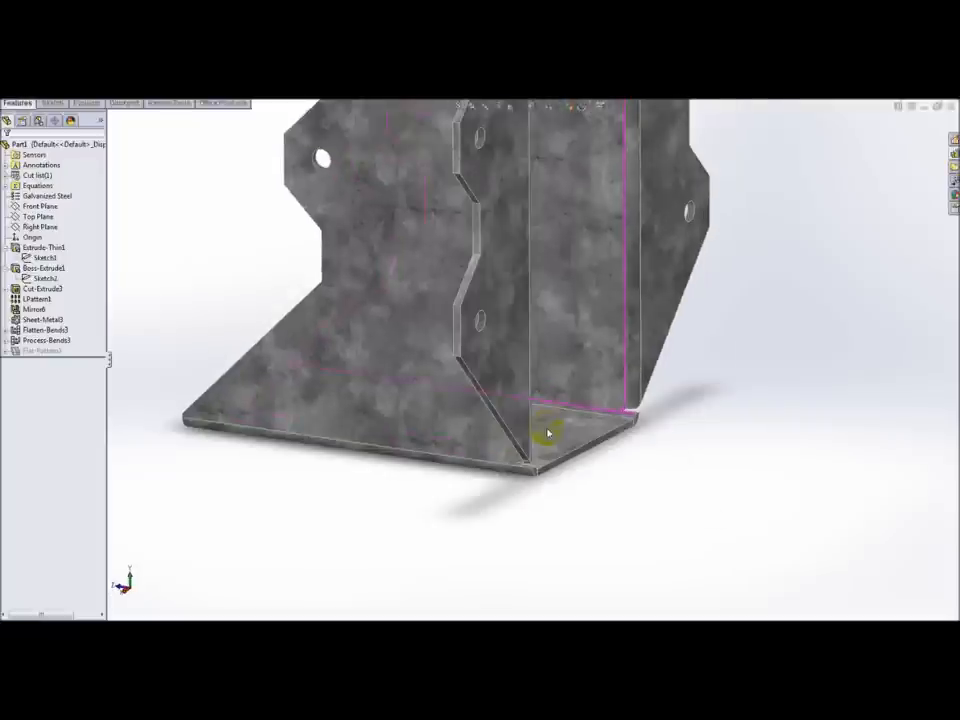
left_click_drag(548, 431, 695, 447)
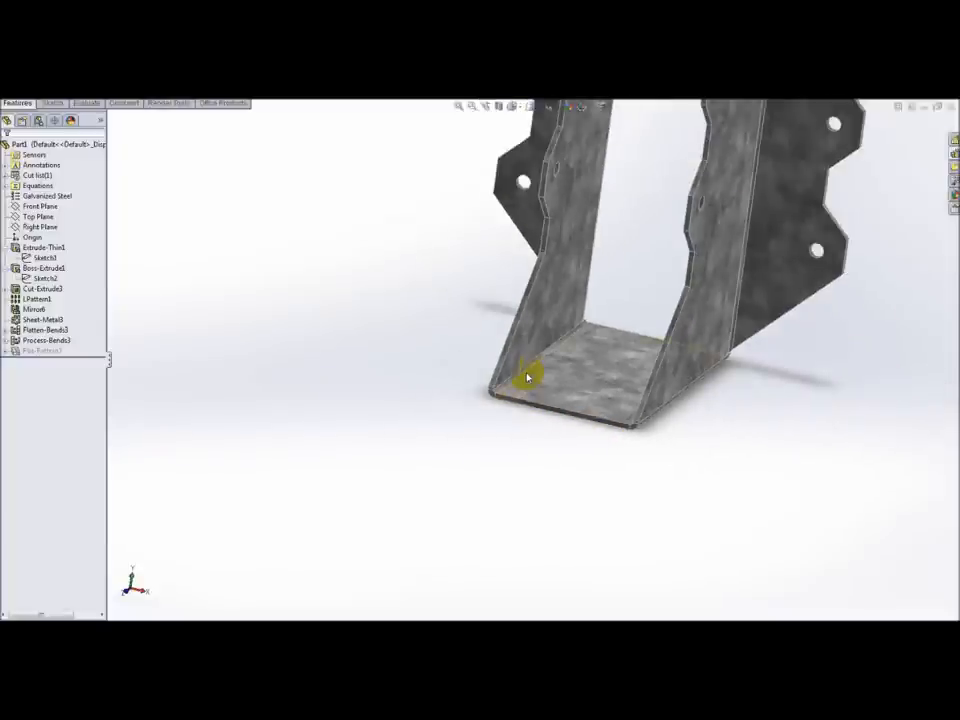
mouse_move(527, 377)
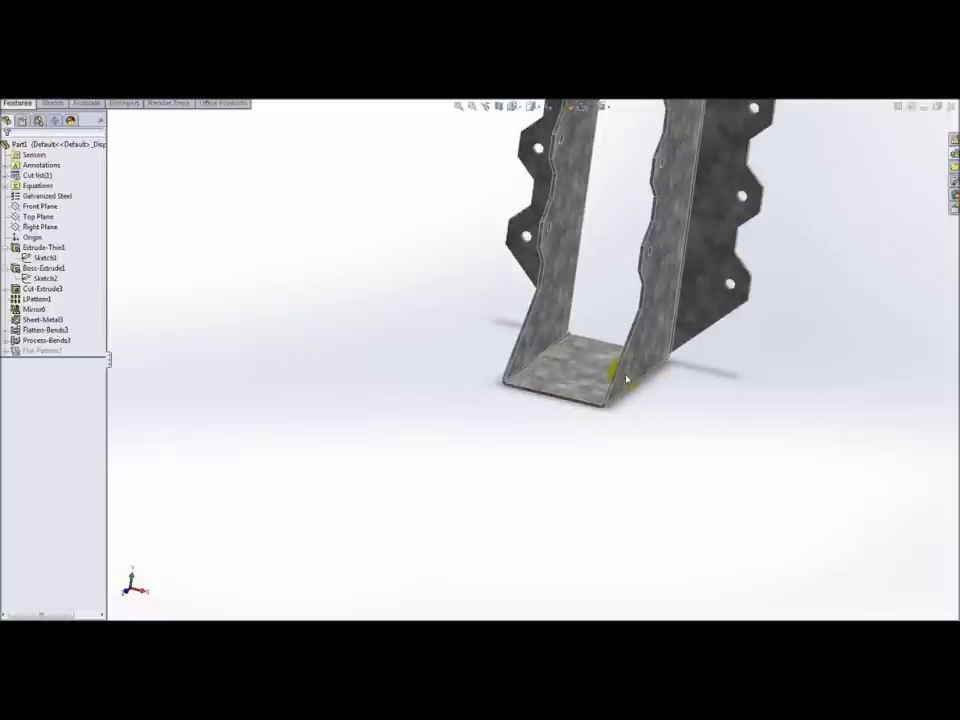
left_click_drag(625, 378, 535, 415)
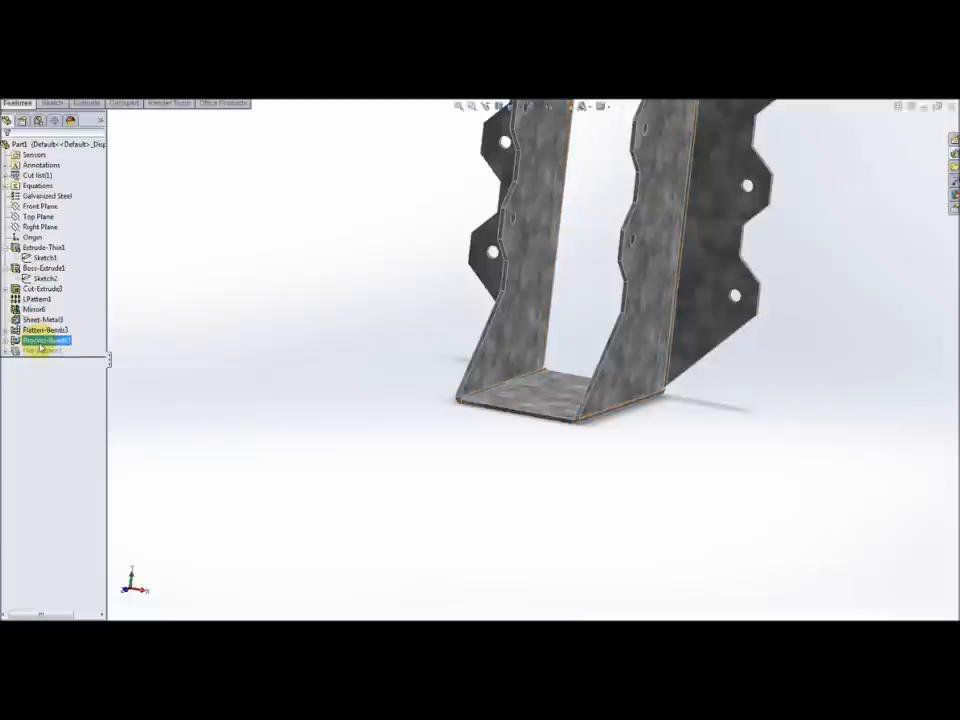
left_click(40, 340)
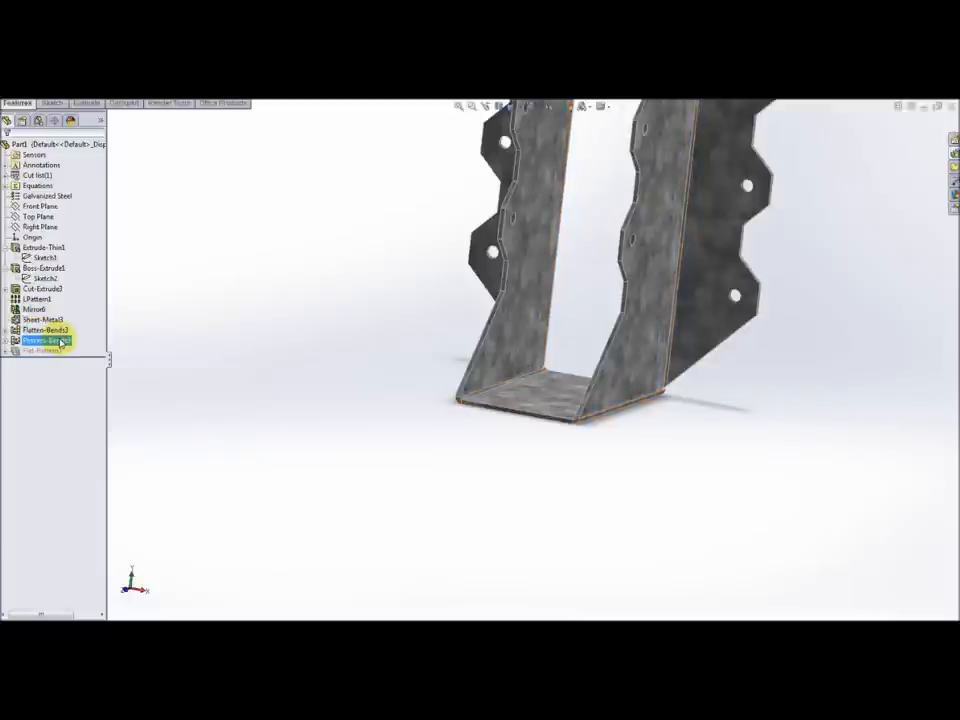
left_click(42, 351)
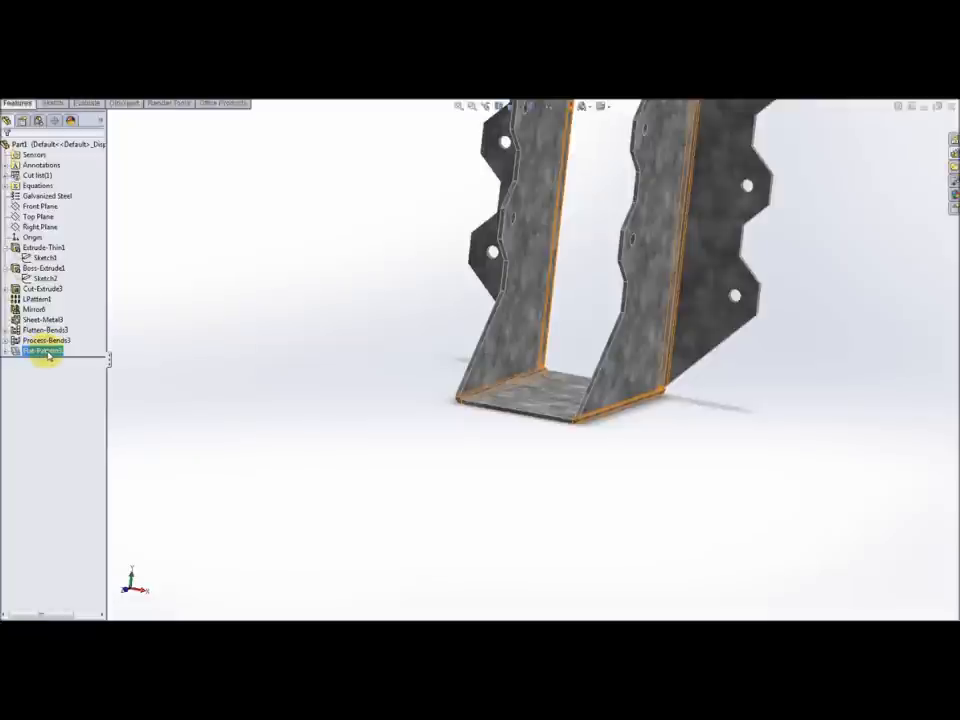
right_click(40, 351)
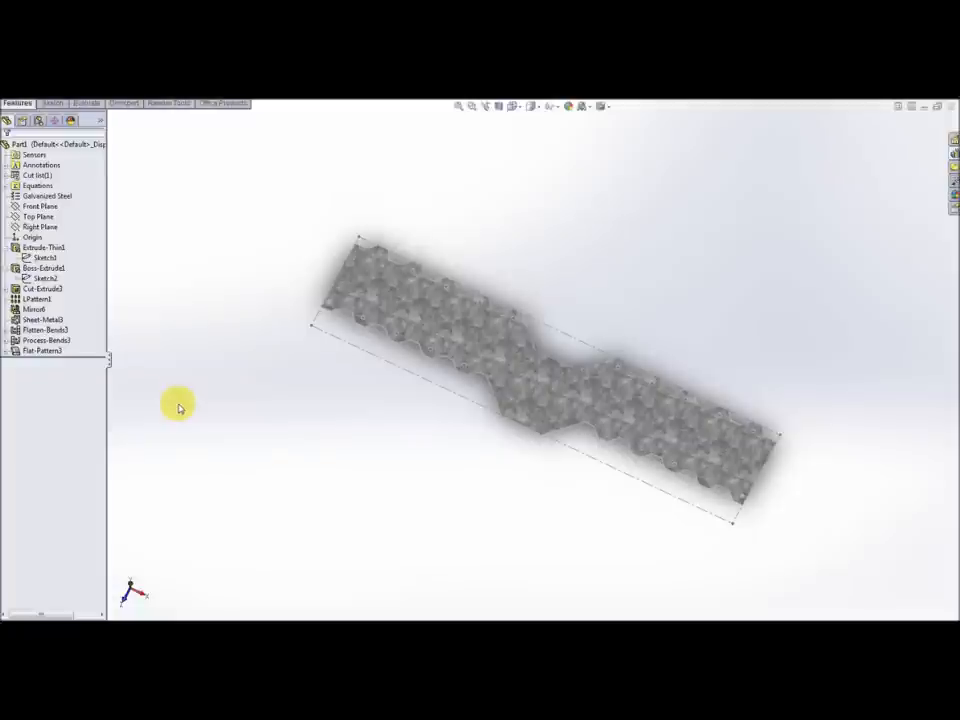
left_click(42, 351)
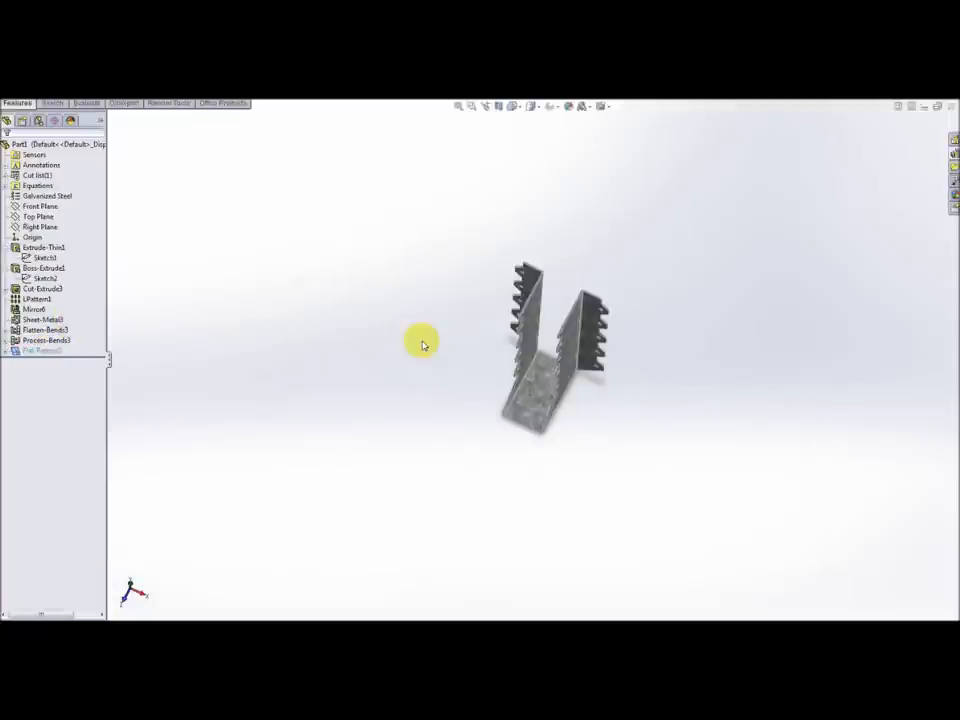
left_click_drag(420, 345, 610, 303)
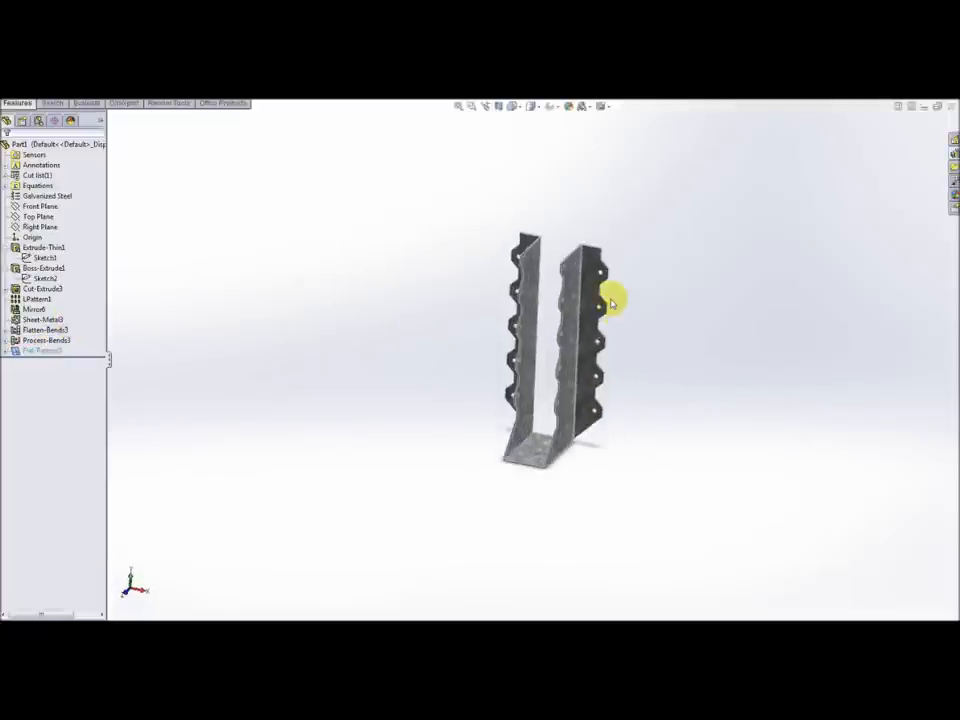